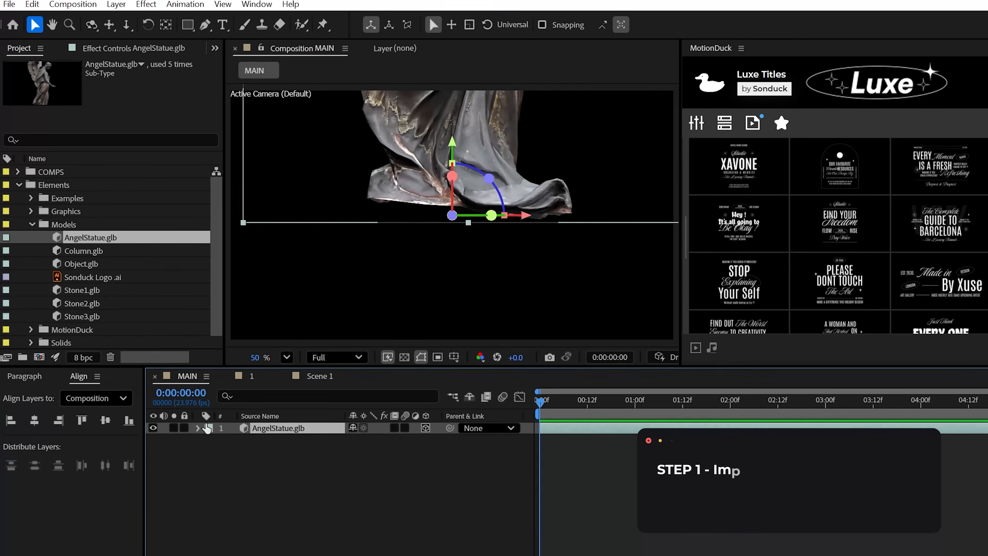
Expand the AngelStatue.glb layer's Transform and set its Scale to 18%.
left_click(197, 428)
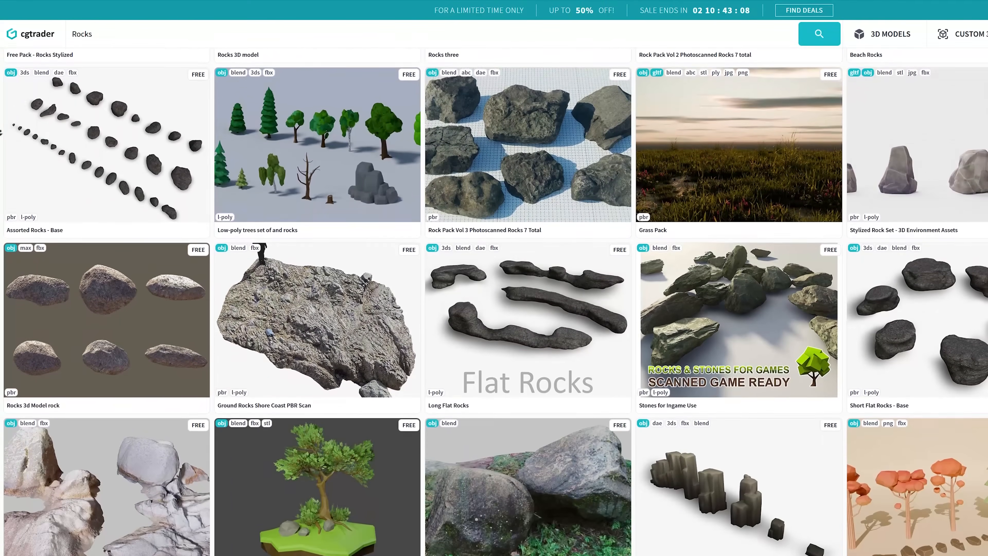
scroll("down", 3)
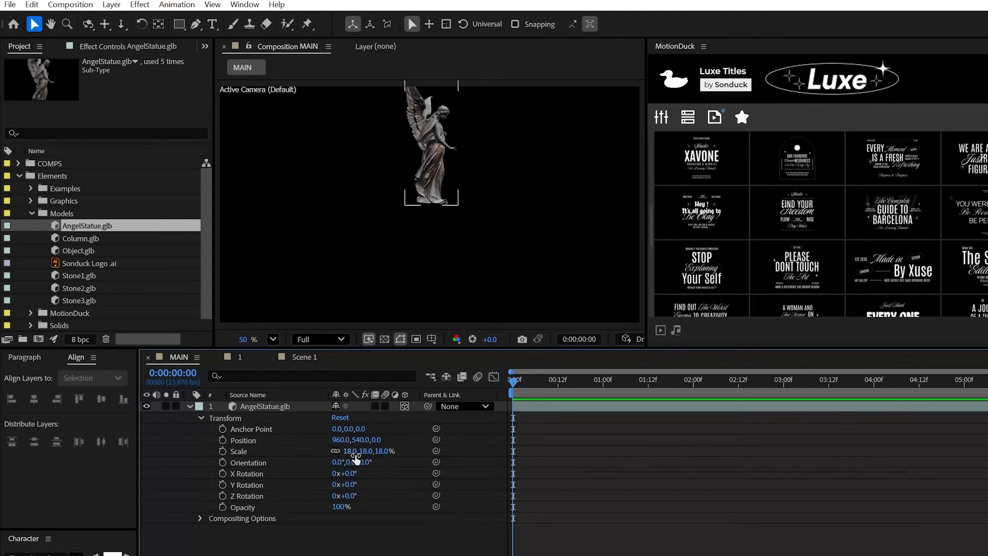
Set the statue to 25% scale, Position Y 913 and Y Rotation 90°, then collapse the layer.
left_click(264, 407)
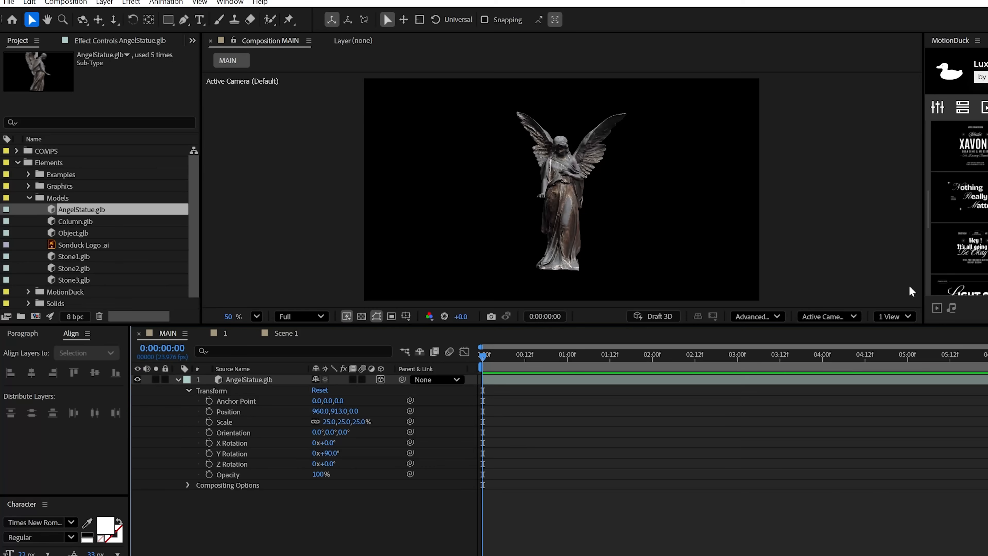
left_click(891, 316)
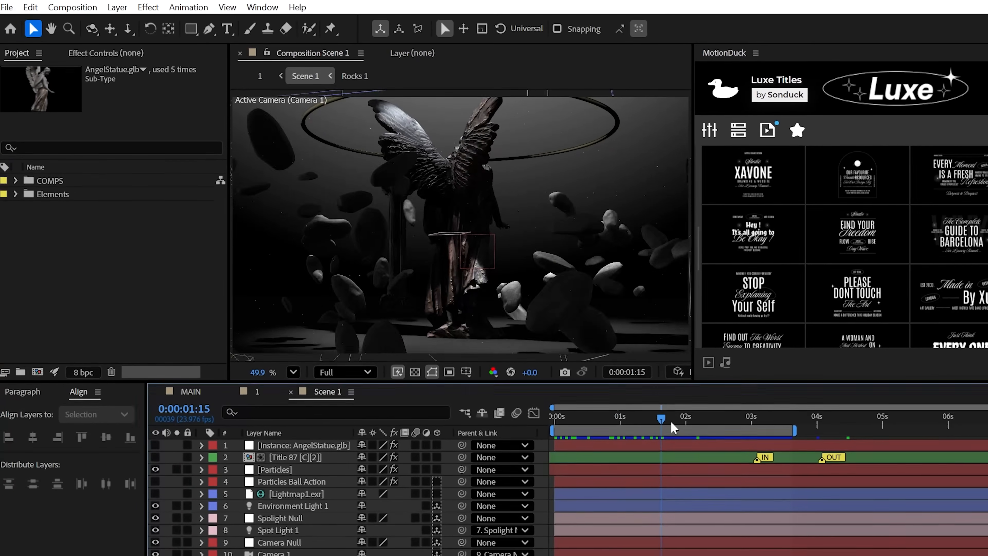
left_click(190, 390)
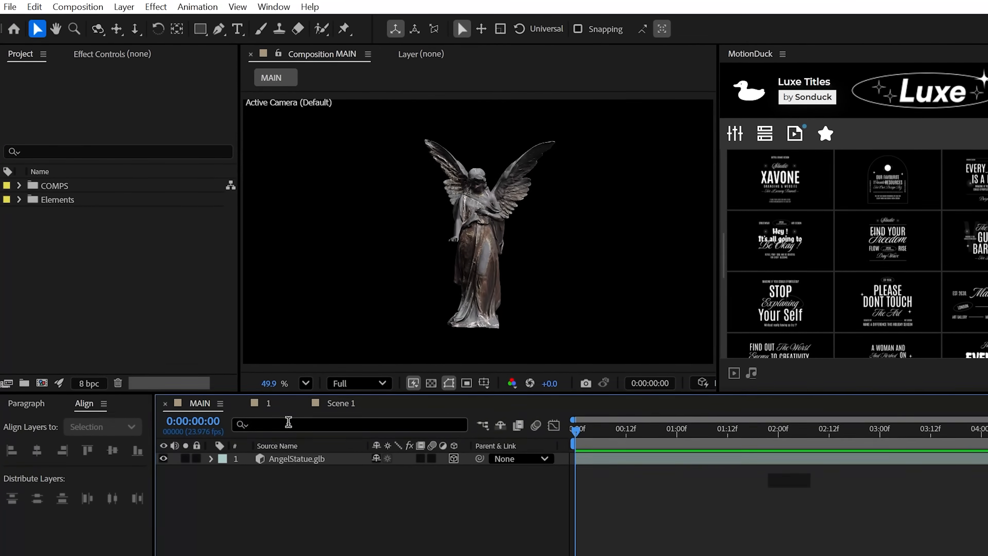
Add a grey Floor solid with adjusted geometry under the statue and a BG solid behind it.
left_click(127, 7)
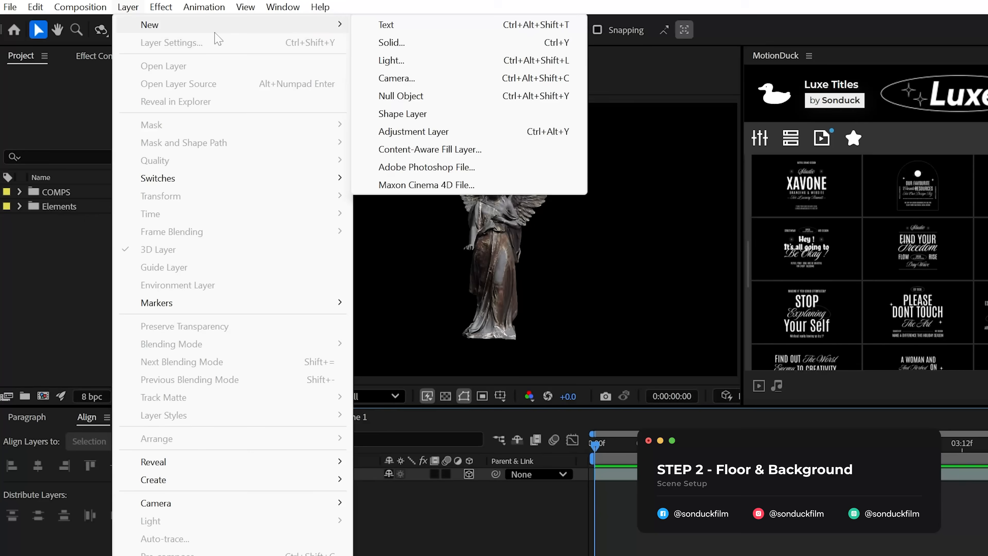
left_click(391, 42)
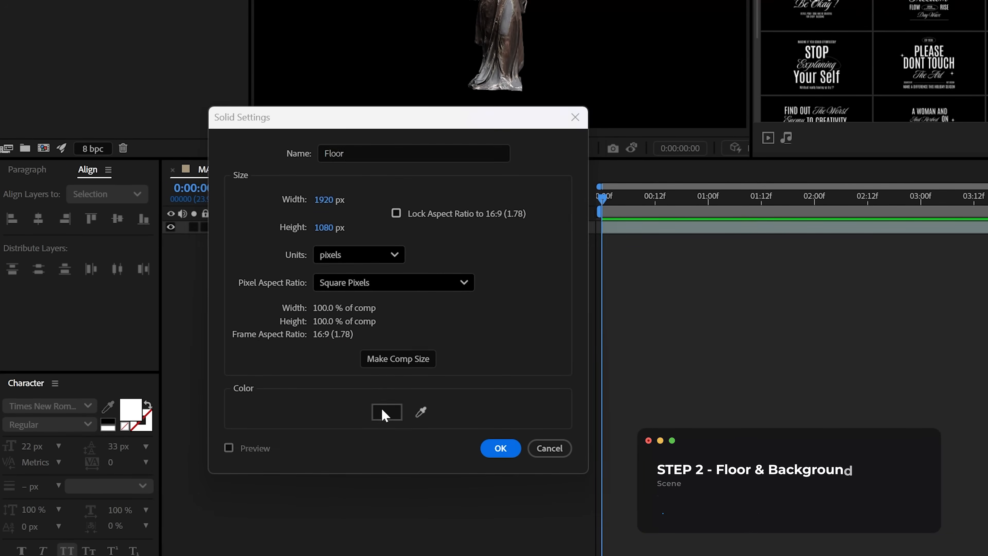
left_click(500, 449)
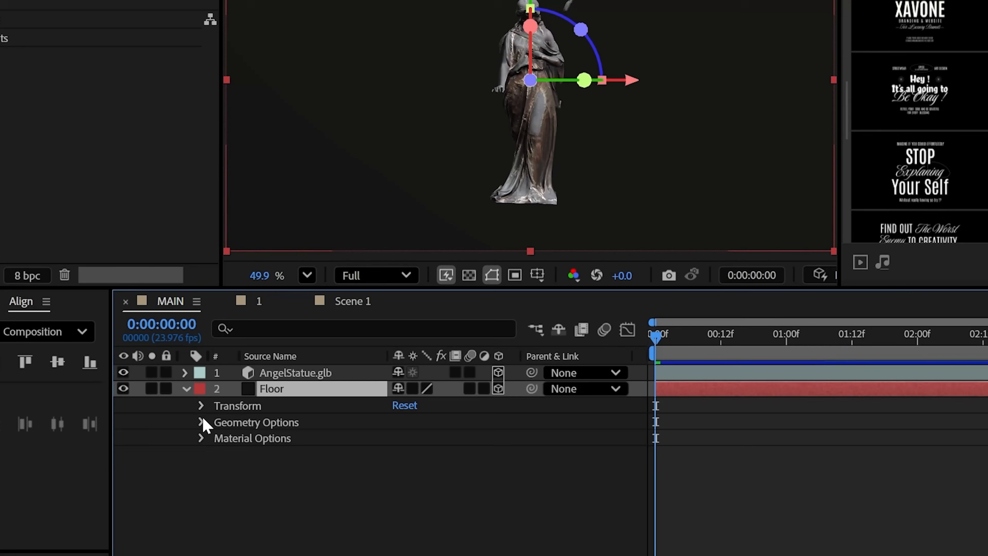
left_click(200, 406)
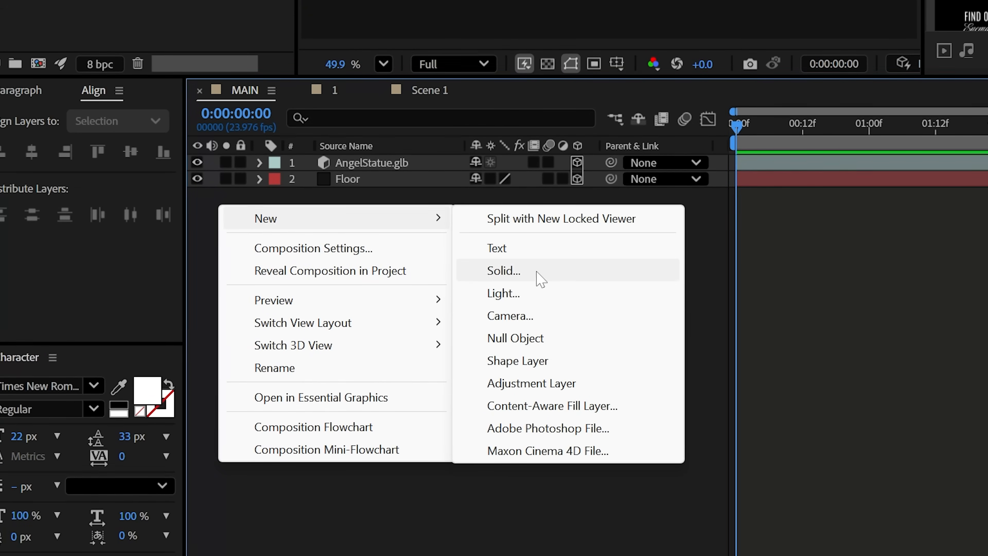
left_click(503, 270)
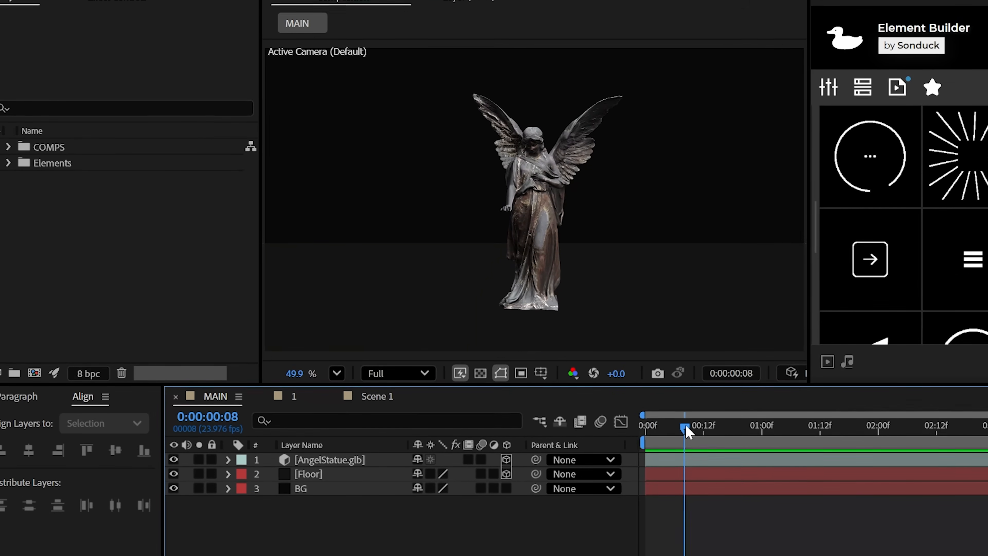
Review the finished Scene 1 composition, then switch to the ChatGPT circle-layout conversation.
left_click(372, 396)
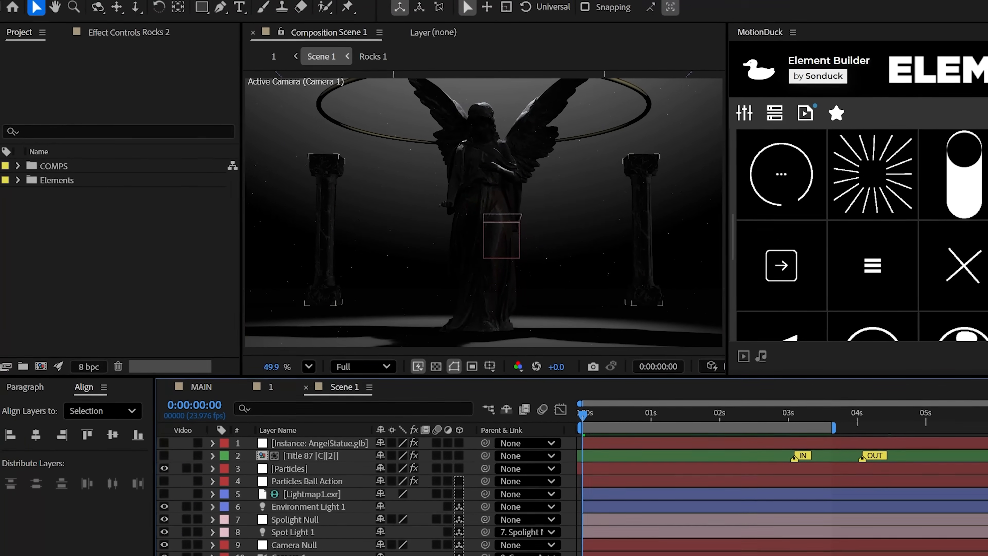
left_click(373, 56)
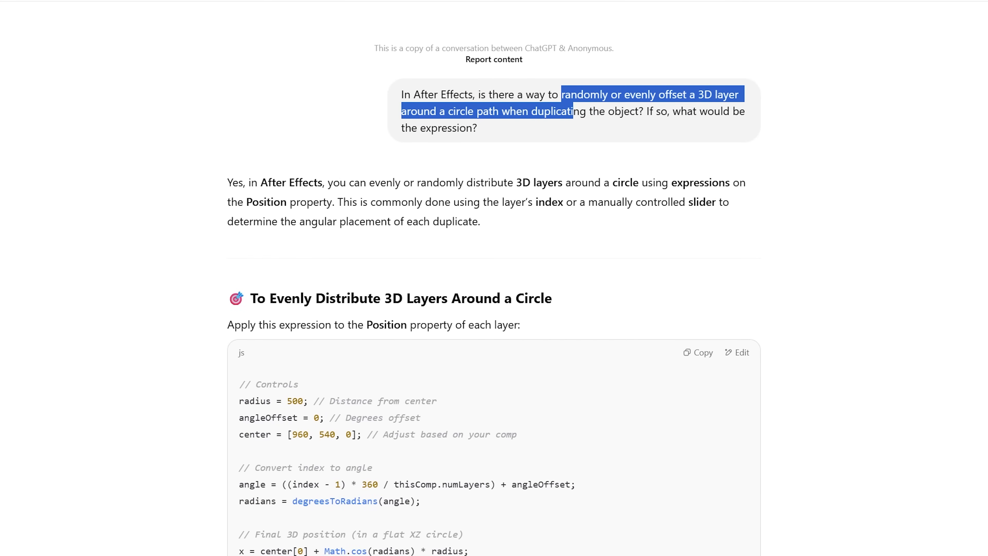
Read the ChatGPT circle-distribution and random-rotation expressions, then view the Rocks comp of ringed Stone1 copies.
scroll("down", 3)
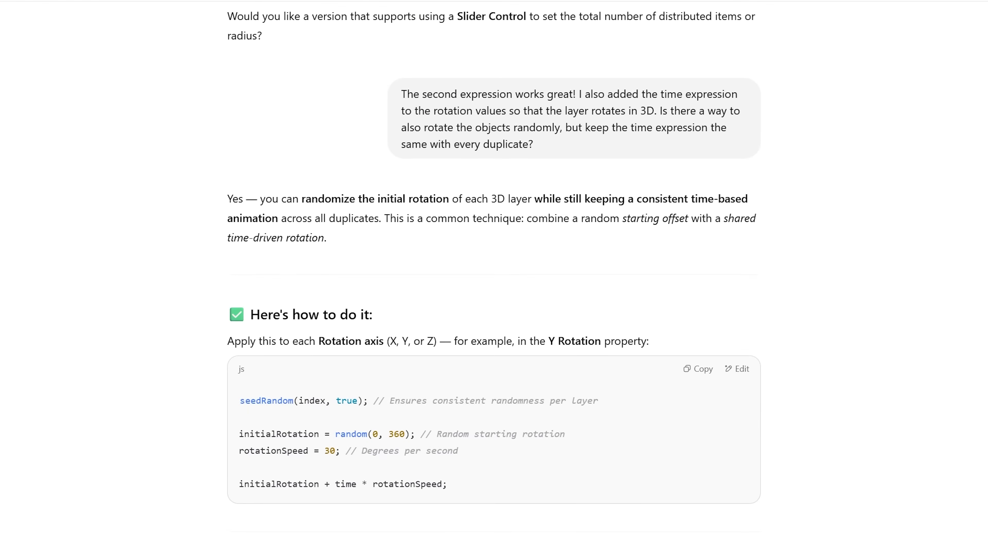
scroll("down", 3)
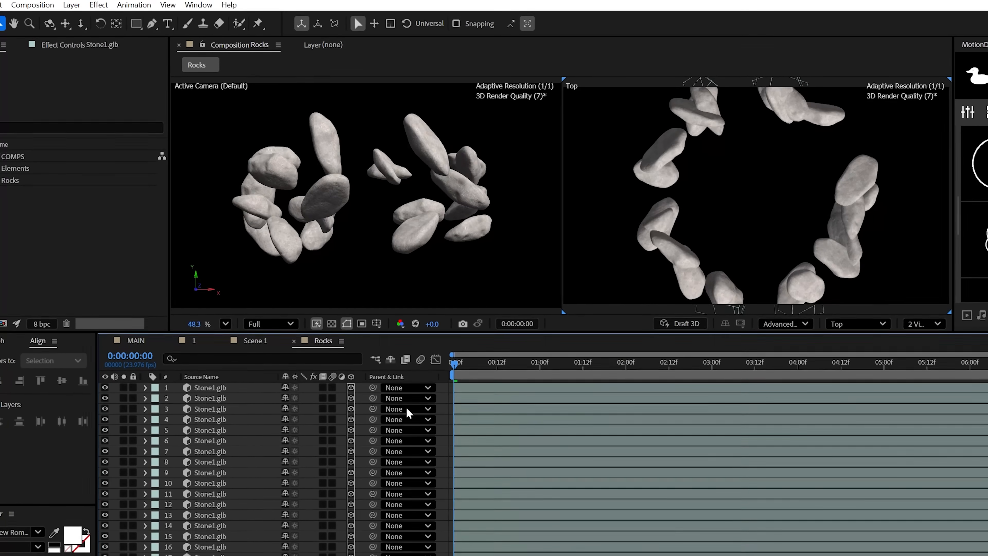
Place the Rocks composition into MAIN so its stones circle the angel statue.
left_click(763, 353)
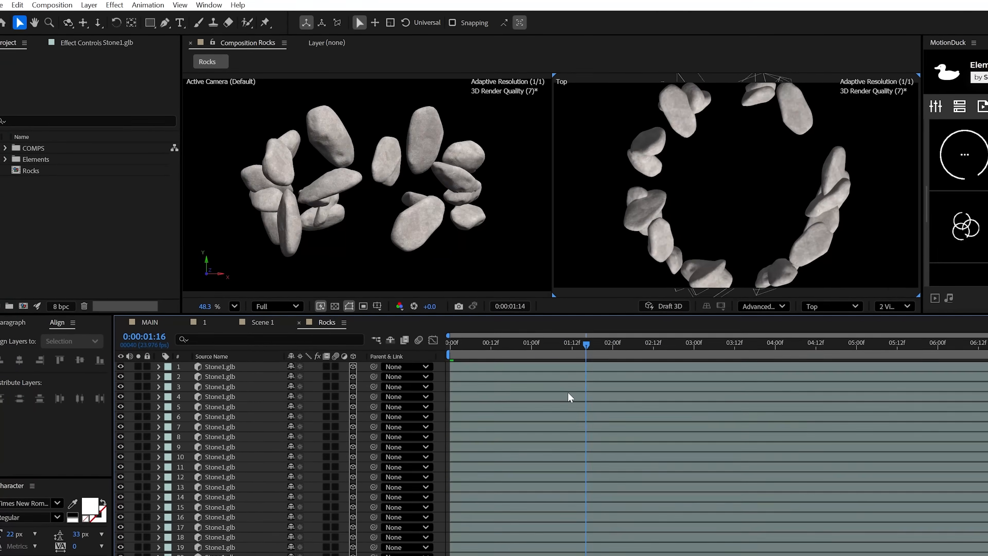
left_click(574, 337)
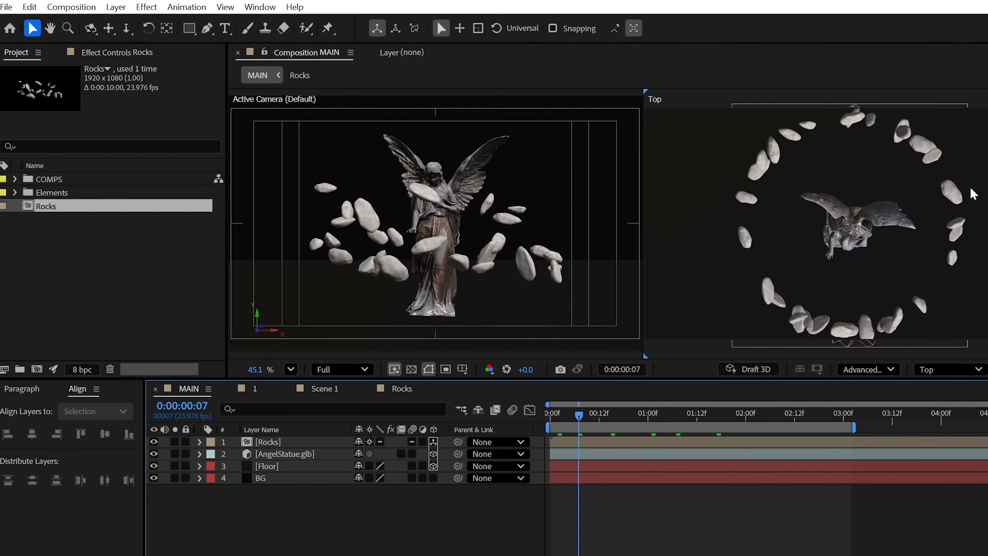
Build a Columns comp of six circled Column.glb layers and add it plus a Rocks 2 duplicate to MAIN.
left_click(738, 398)
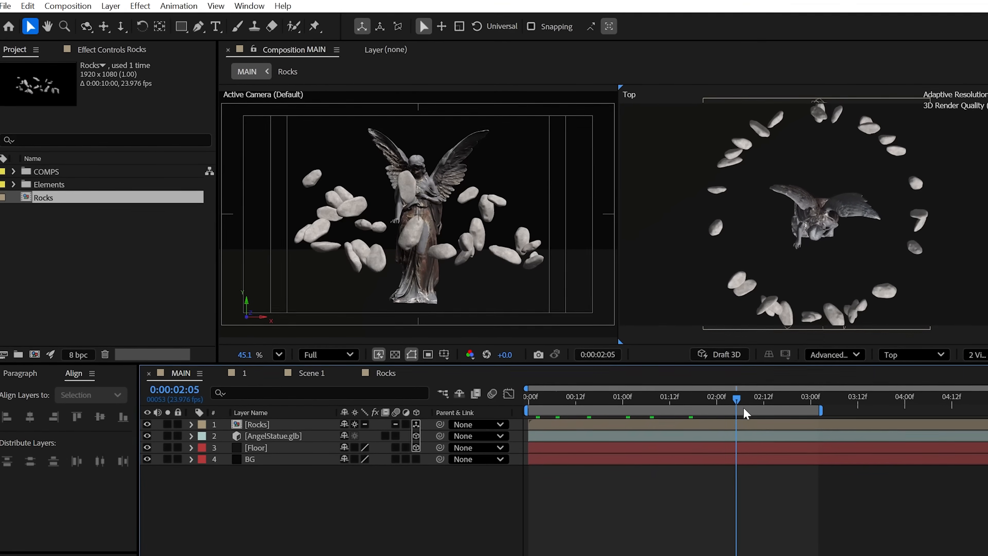
left_click(606, 387)
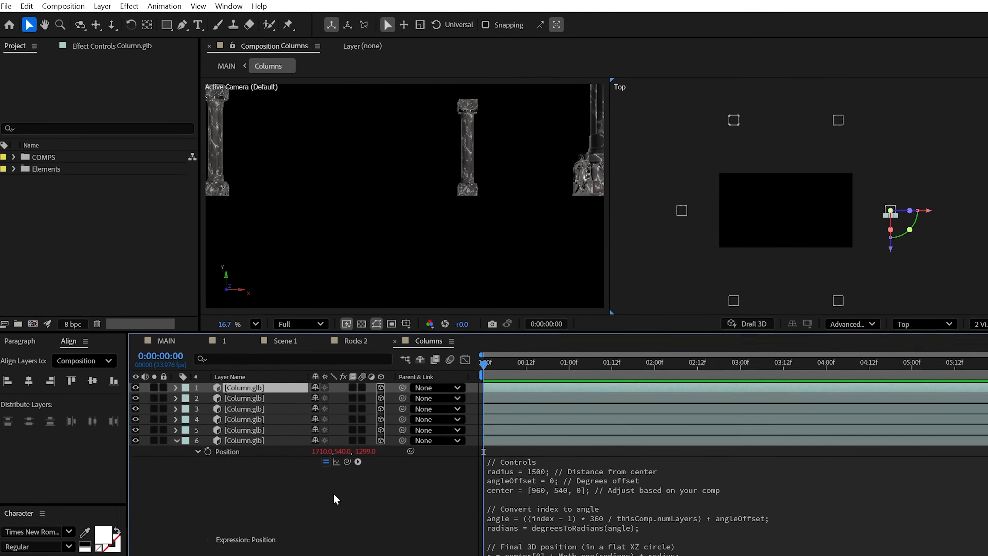
left_click(231, 66)
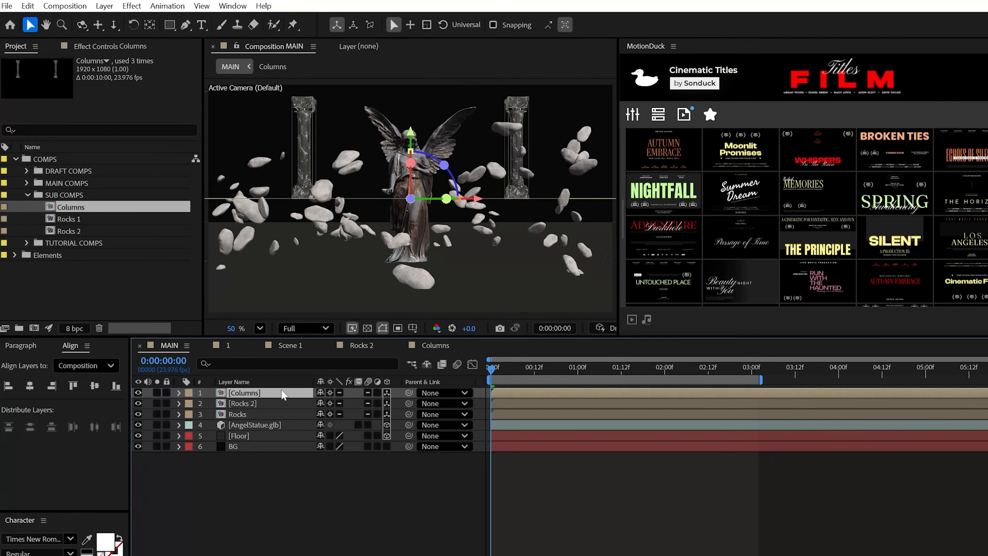
left_click(179, 393)
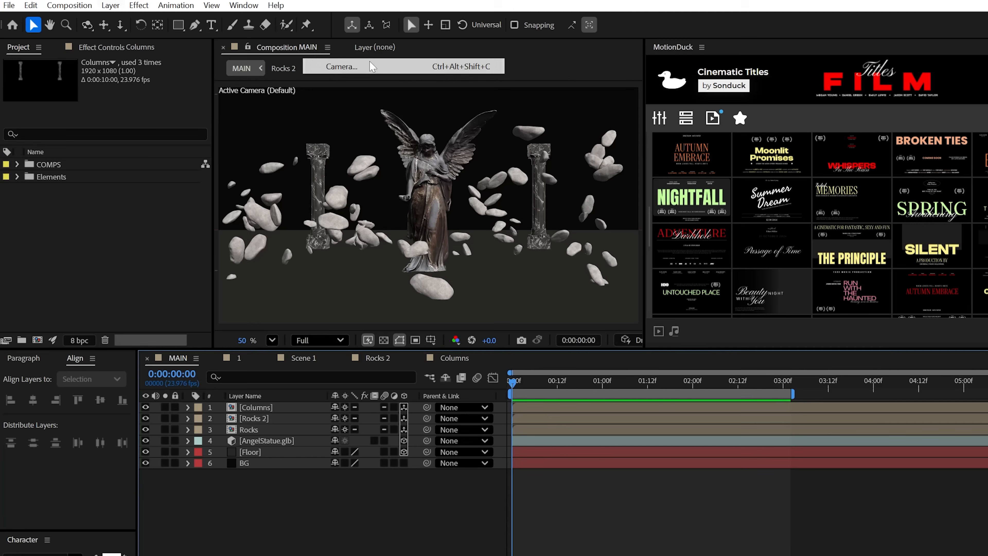
Add a 50mm Camera 1 parented to a new null in MAIN, then preview the finished comp 1.
left_click(342, 66)
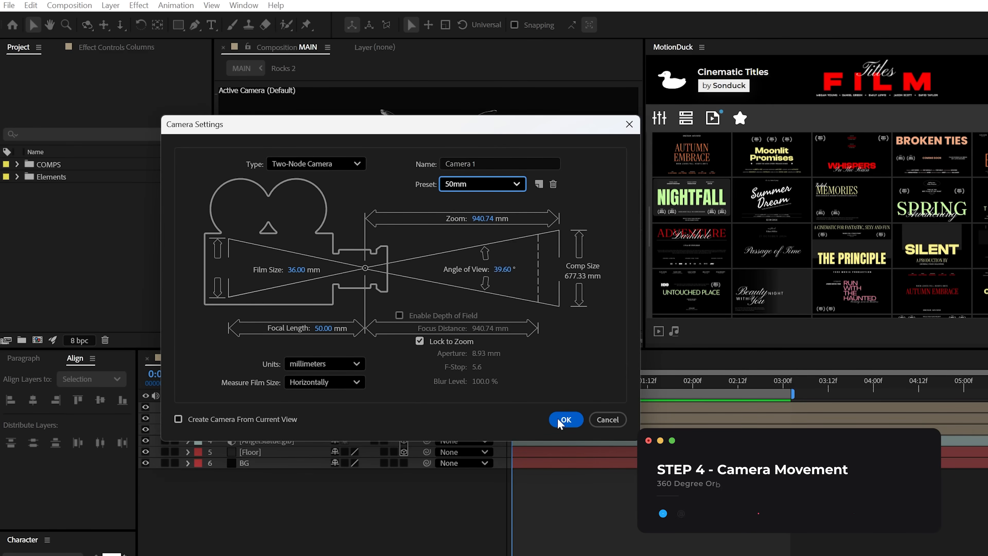
left_click(565, 420)
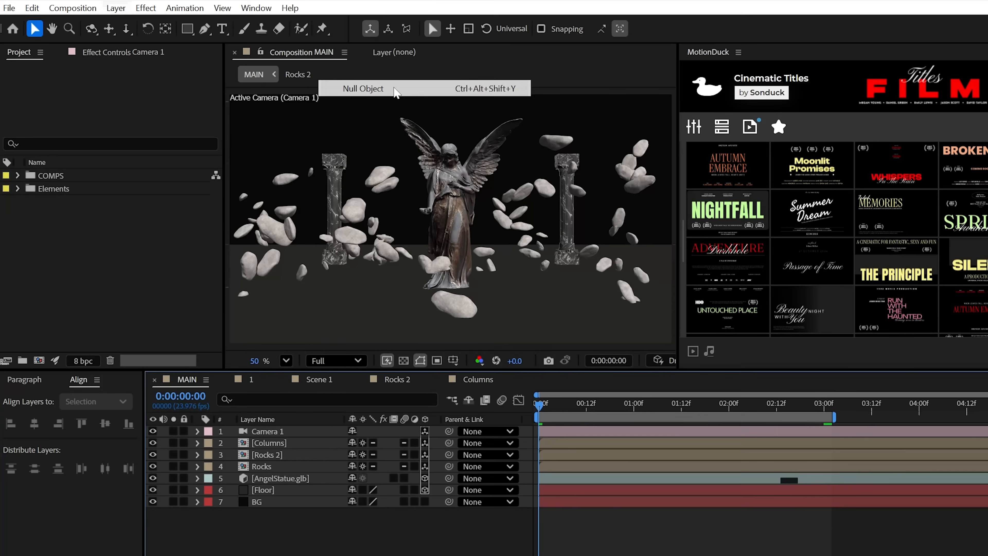
left_click(364, 88)
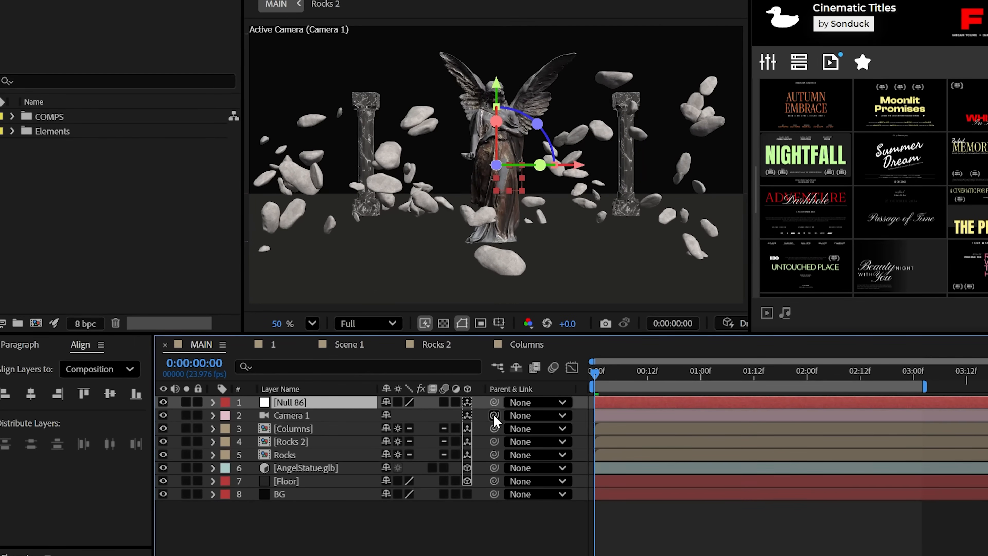
double_click(290, 402)
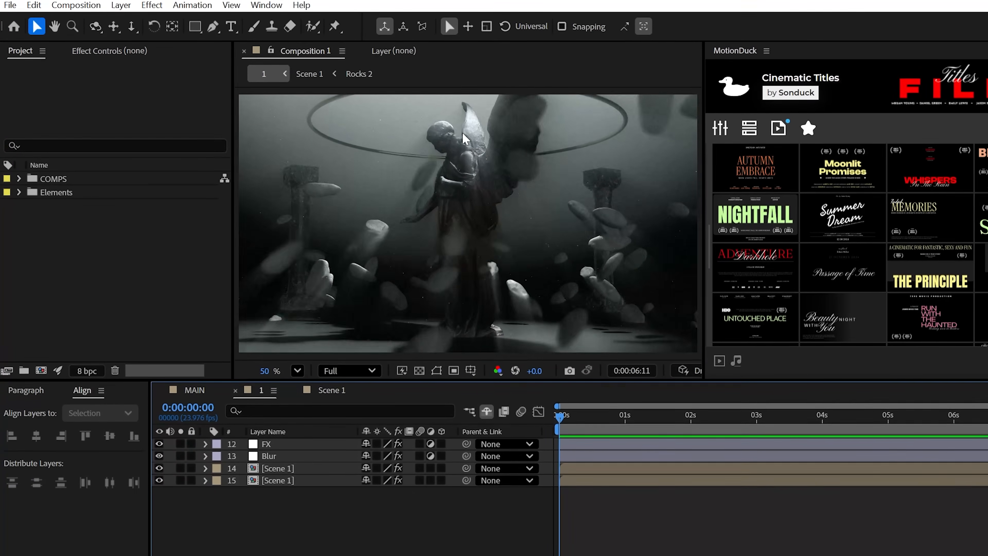
Add Spot Light 1 with Light Type Spot to light the statue in MAIN.
left_click(123, 5)
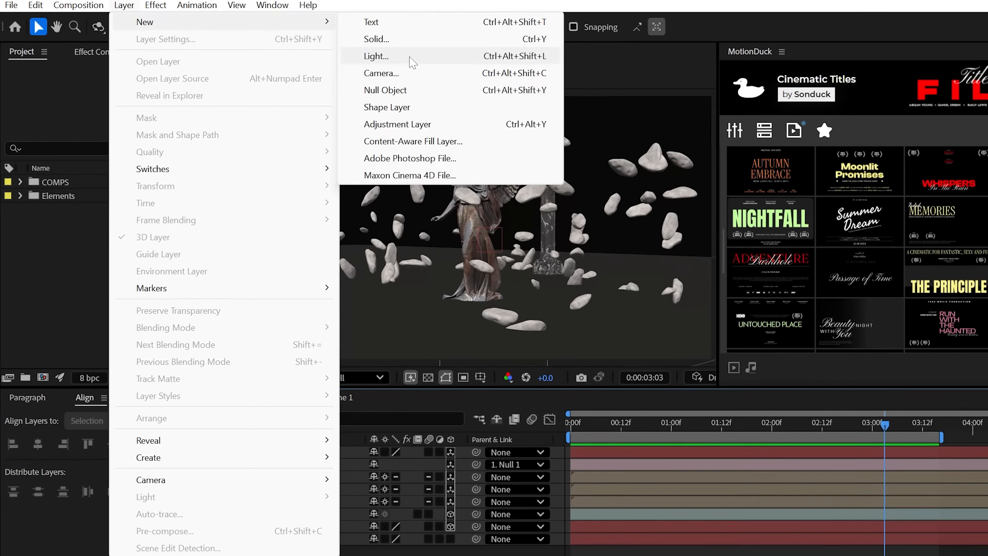
left_click(376, 56)
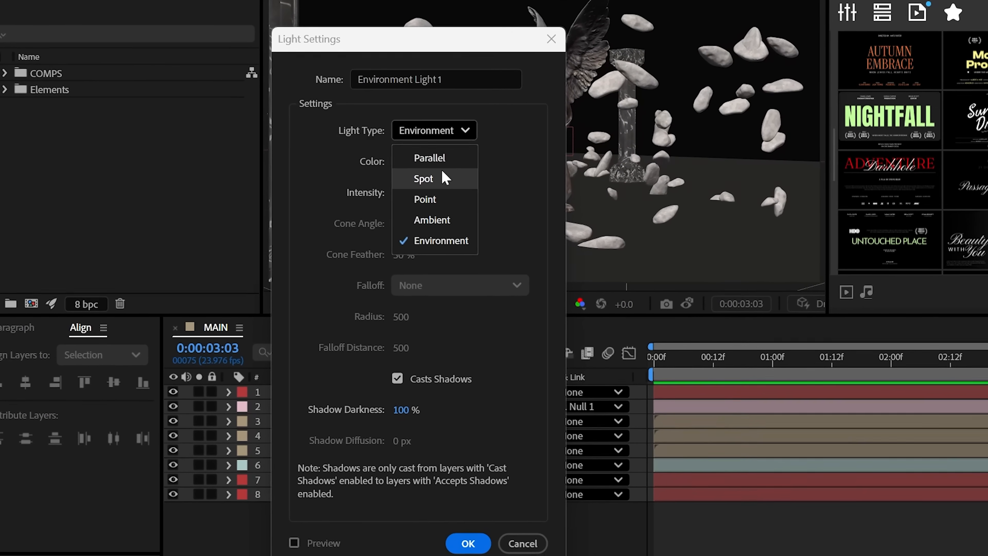
left_click(424, 179)
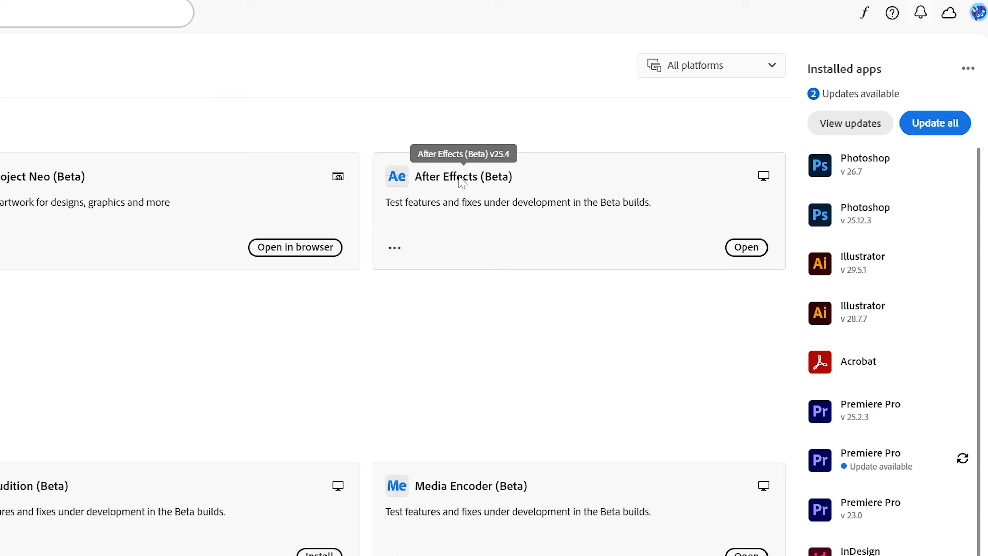
left_click(747, 247)
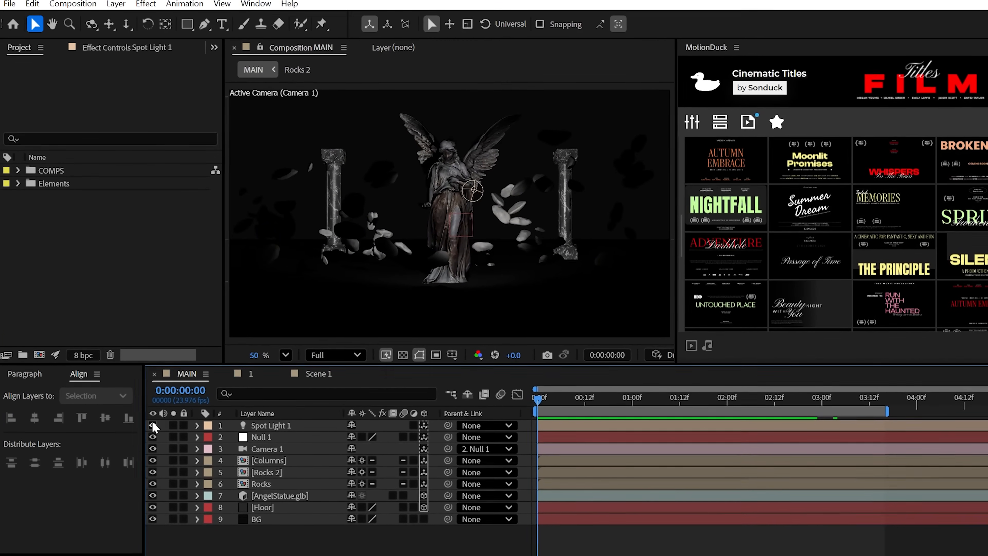
Add Null 2 rotated −98° on X and parent Spot Light 1 to it.
left_click(196, 426)
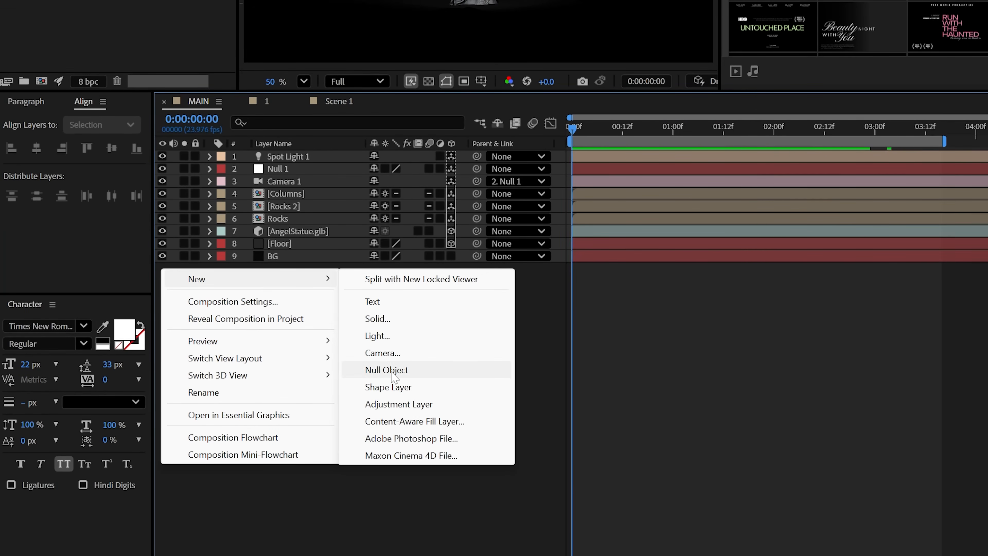
left_click(387, 371)
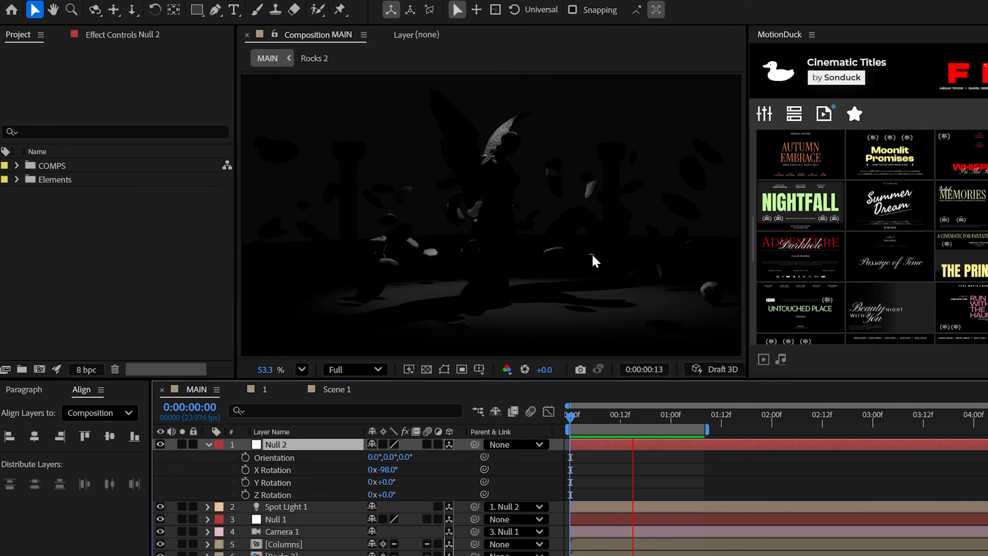
left_click(285, 456)
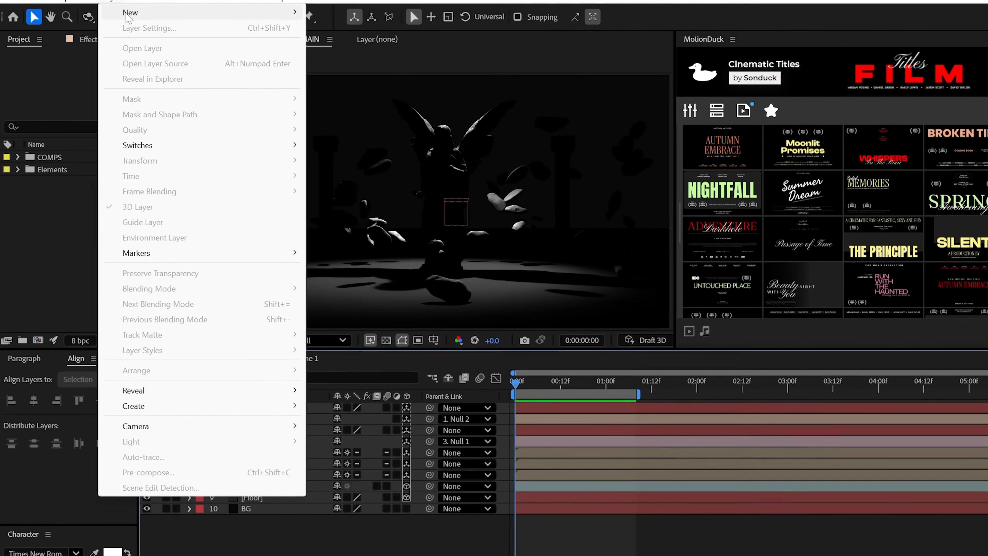
Add an Environment Light 1 to the composition at 25% intensity.
left_click(130, 441)
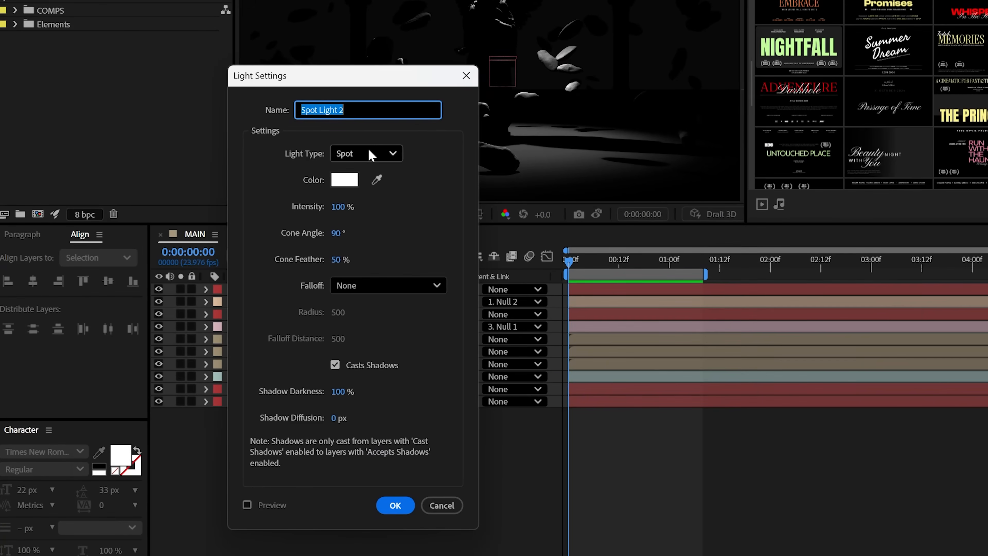
left_click(366, 153)
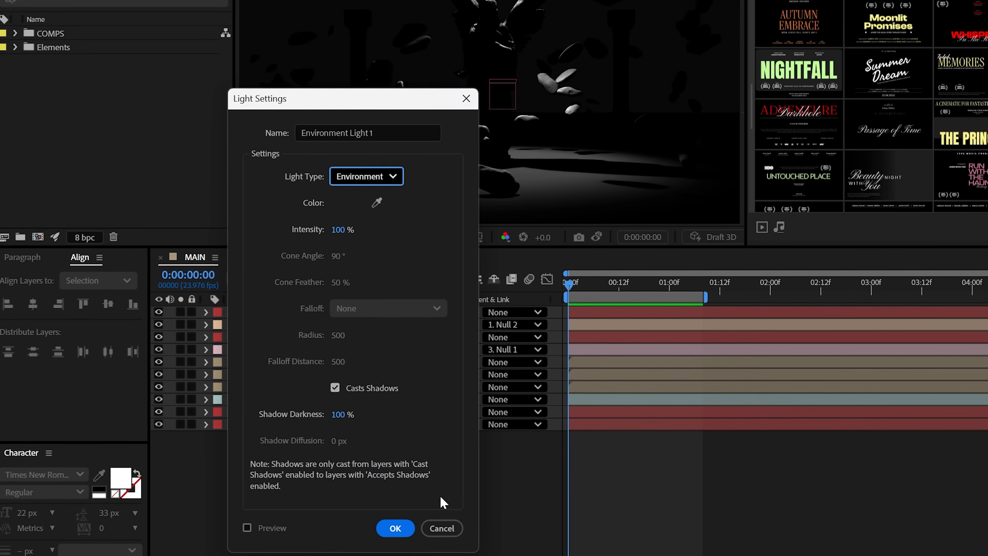
left_click(394, 528)
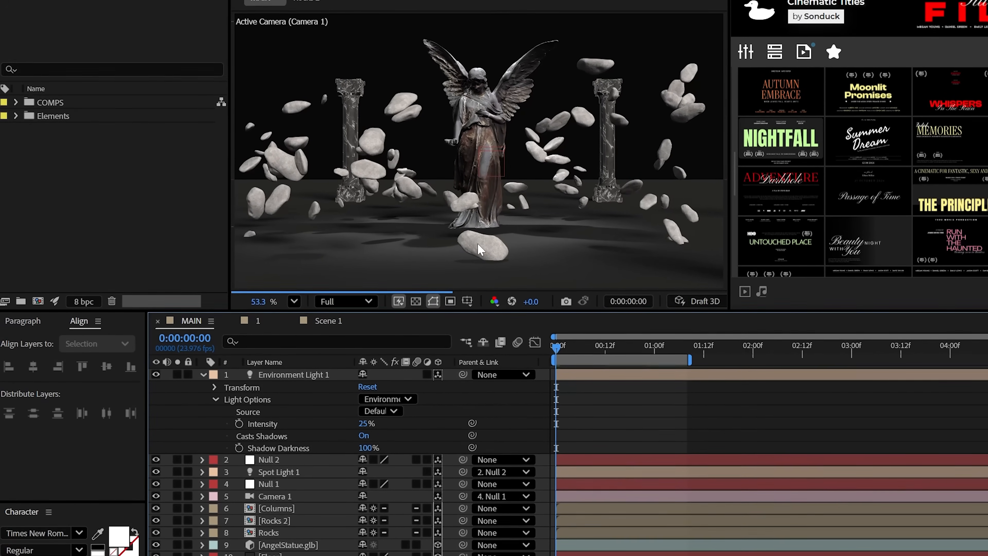
Bring Lightmap1.exr from the Project panel onto the top of the layer stack.
left_click(87, 186)
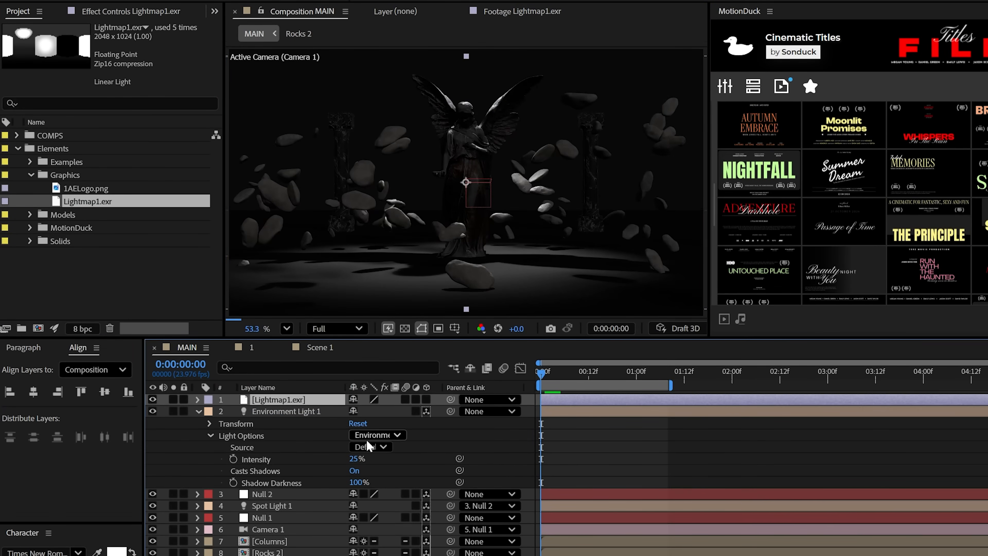
left_click(371, 447)
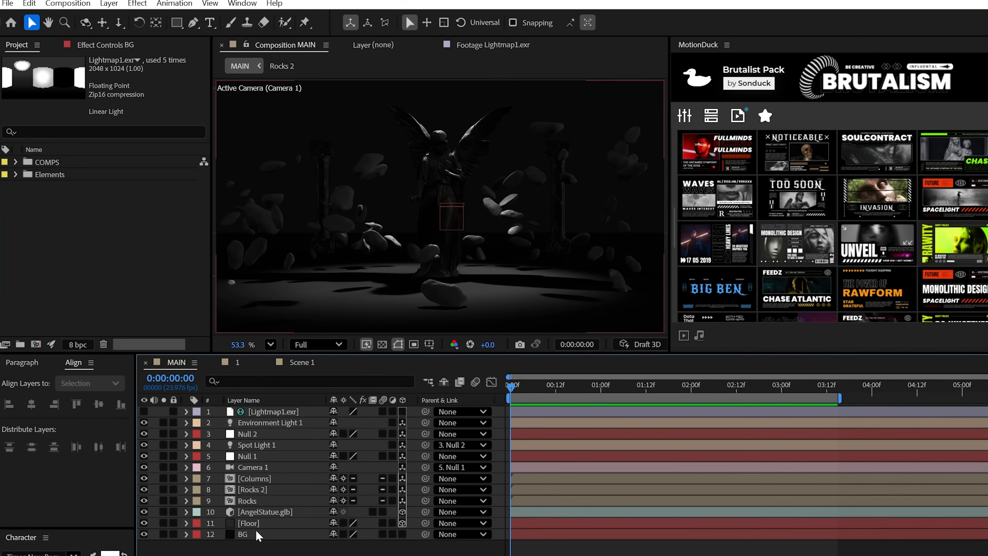
Give the BG layer a Gradient Ramp set to Radial Ramp brightening the top.
left_click(136, 4)
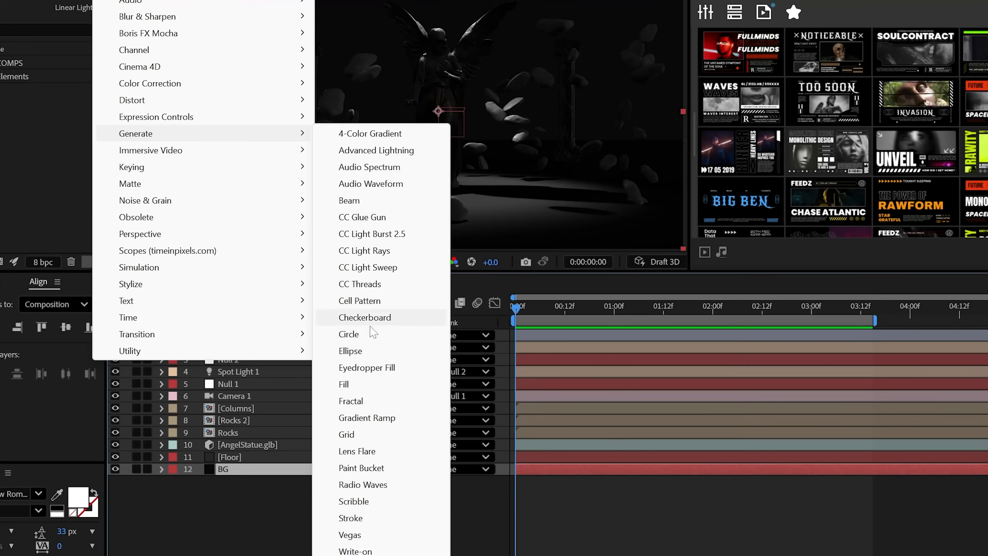
left_click(367, 418)
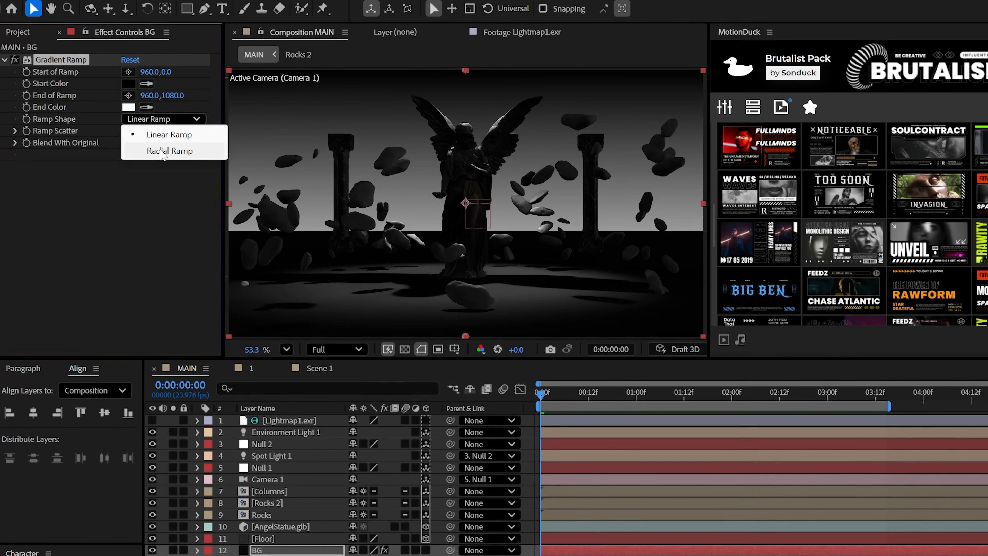
left_click(168, 151)
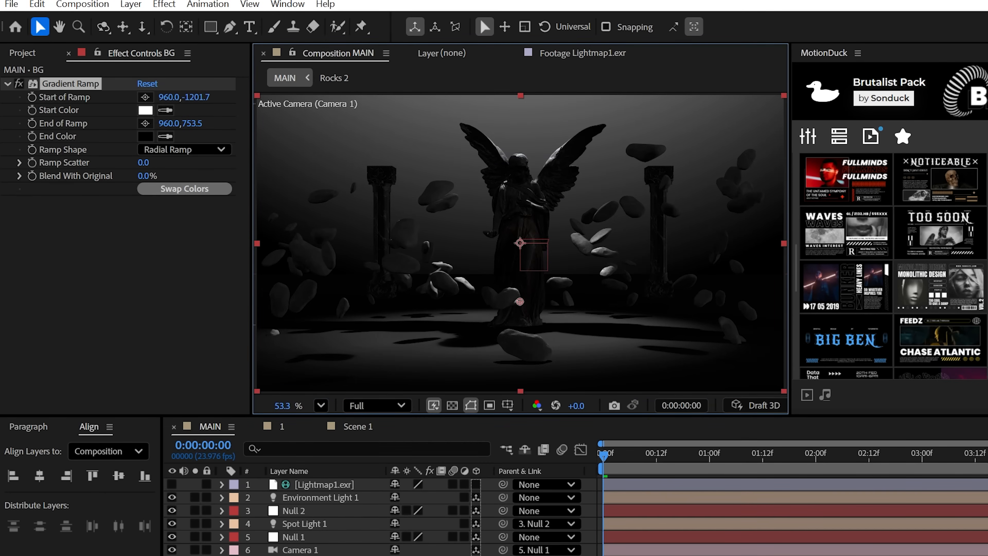
Reframe Camera 1 with the Orbit tool to frame the statue more closely.
left_click(101, 26)
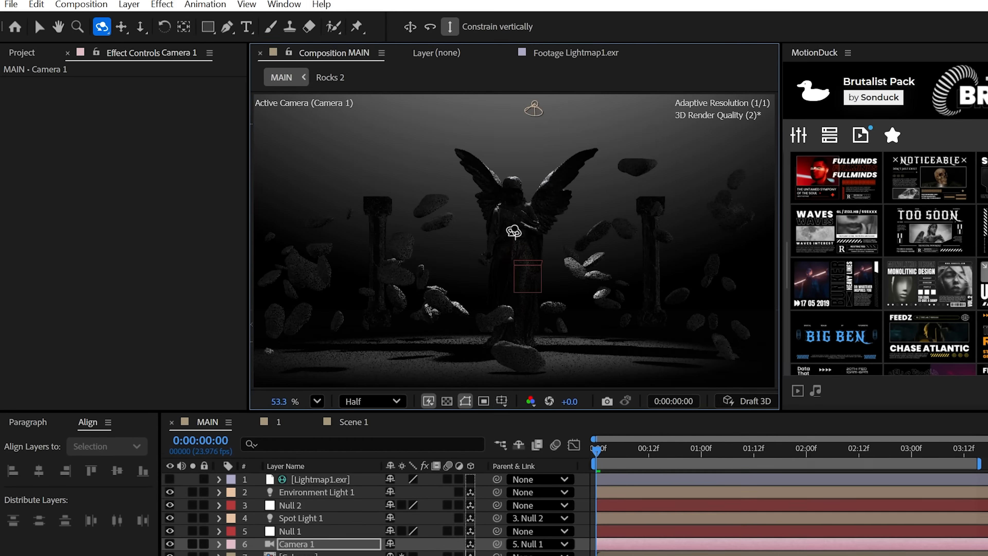
left_click(138, 27)
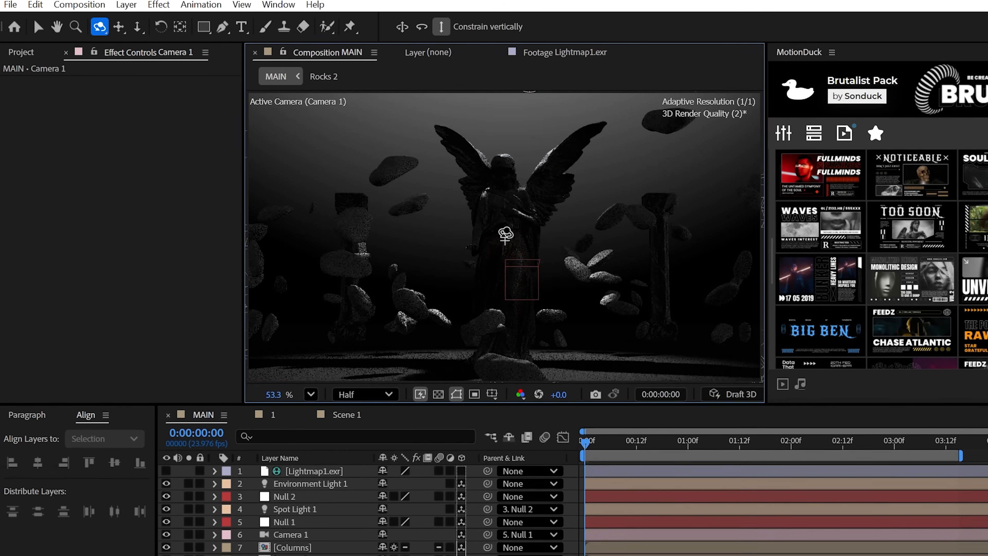
left_click(289, 531)
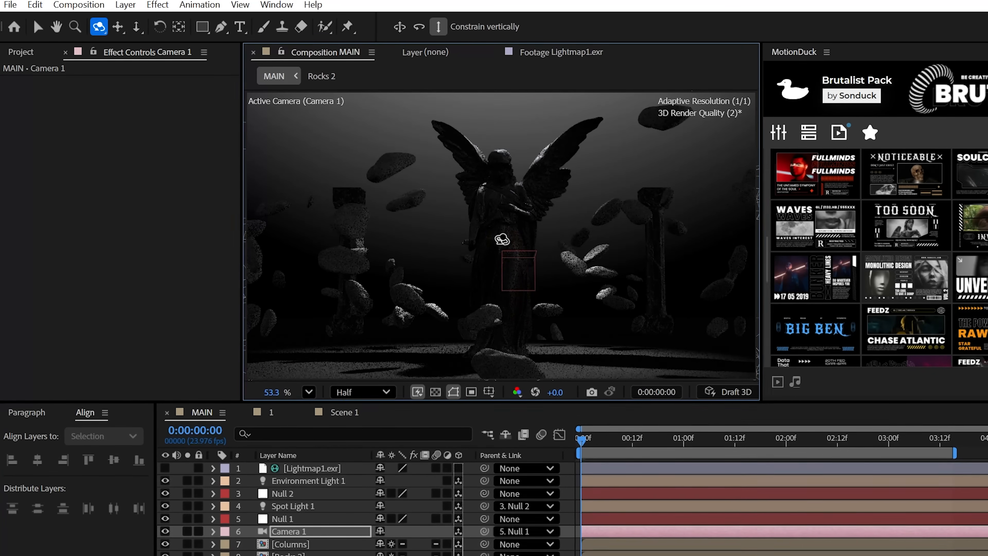
left_click(134, 26)
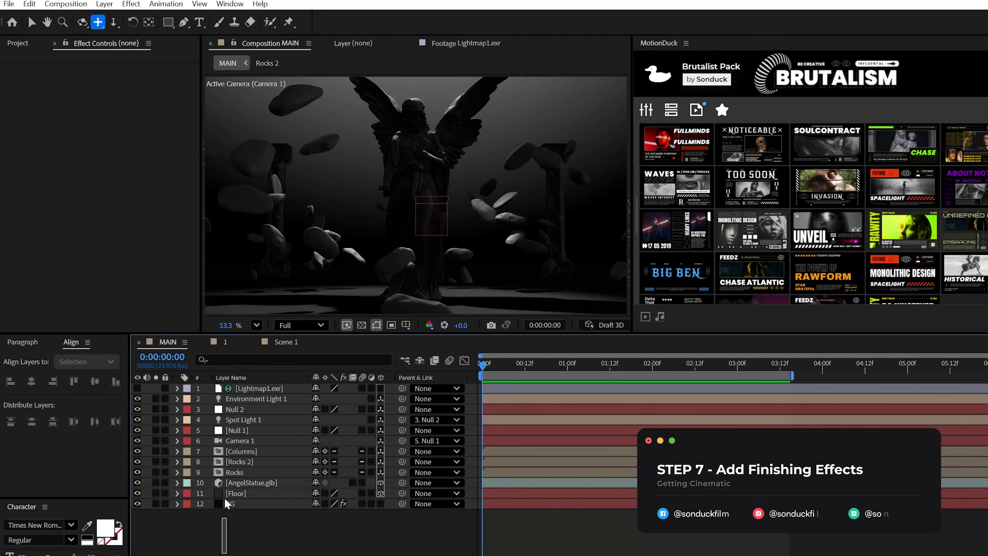
Pre-compose all scene layers into a composition named 'Scene - The End Game'.
left_click(104, 3)
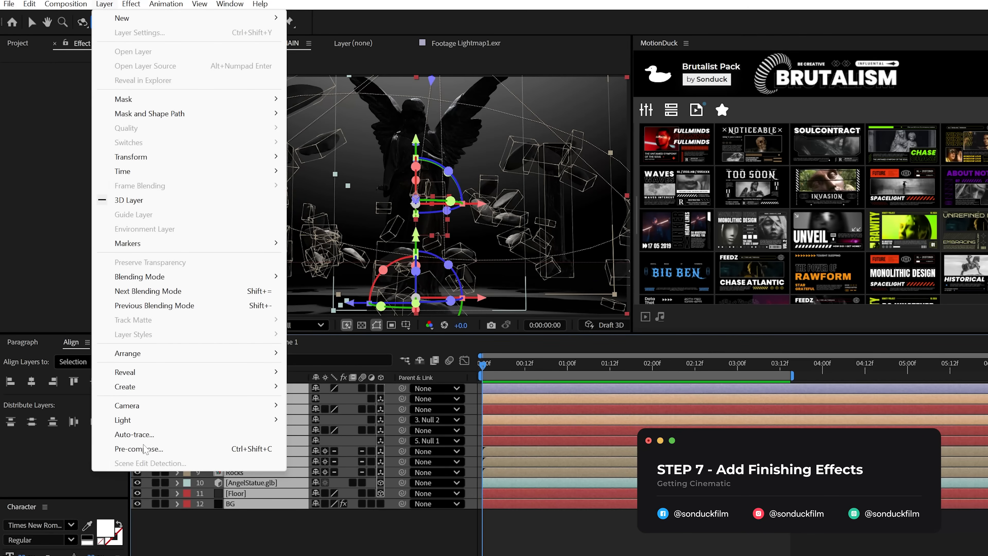
left_click(138, 449)
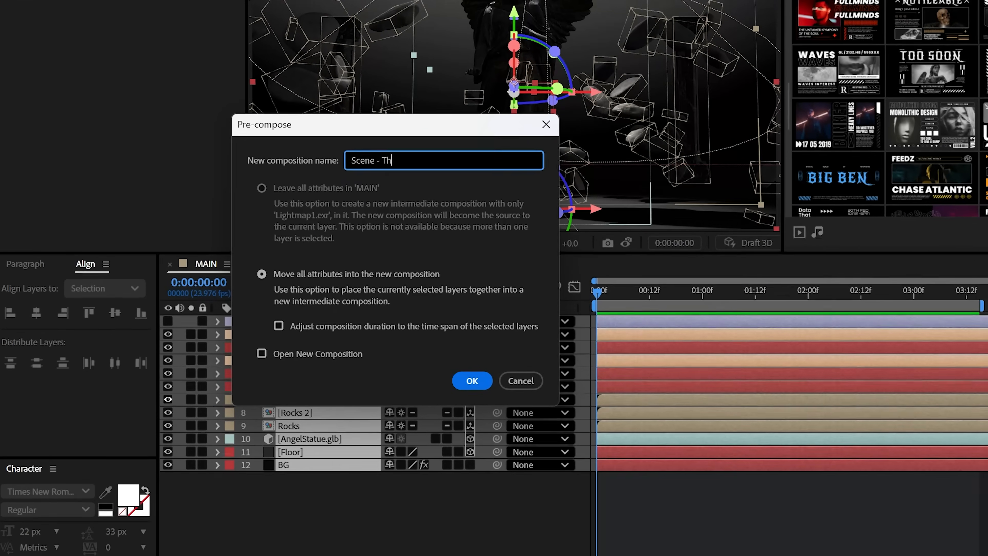
type("e End Gam")
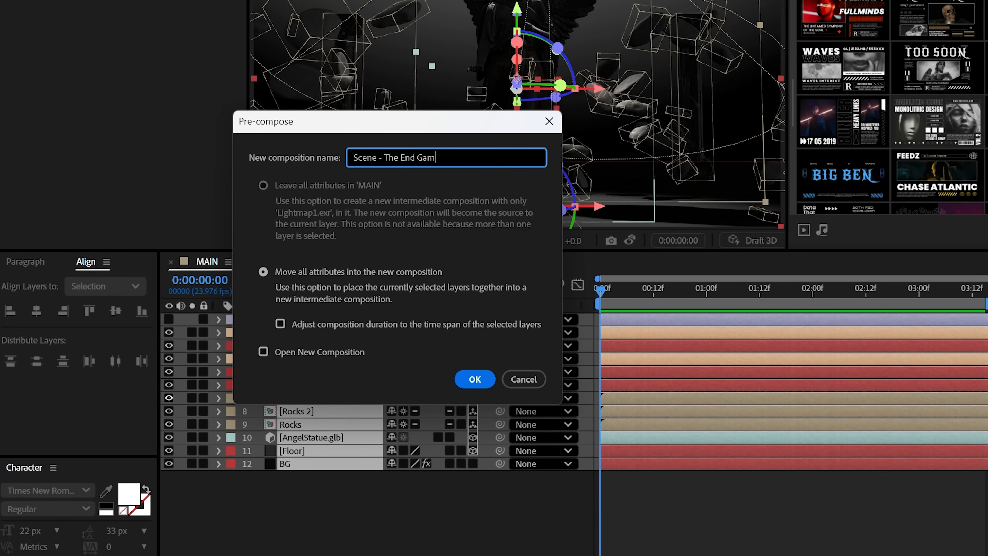
left_click(474, 379)
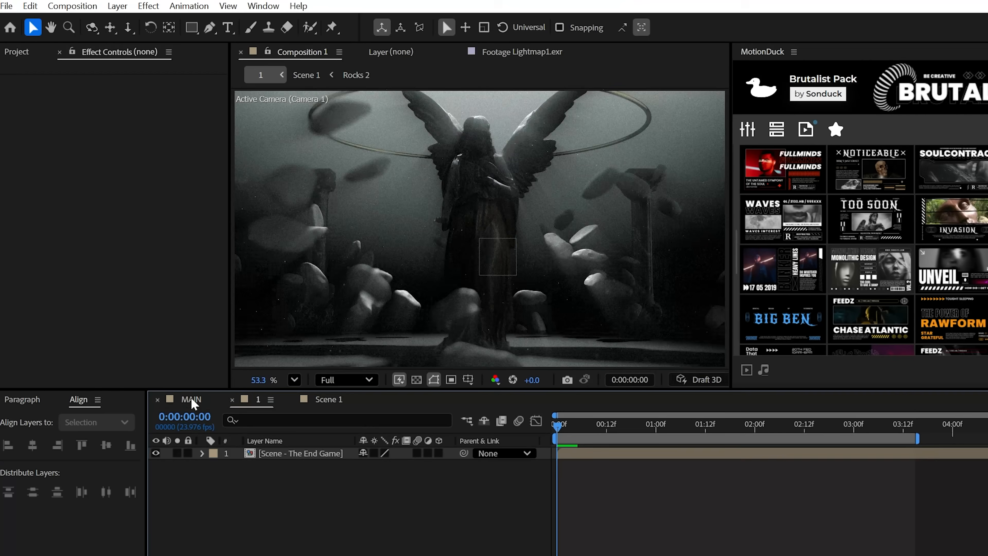
In MAIN, add an adjustment layer with CC Radial Fast Blur at amount 90.
left_click(121, 6)
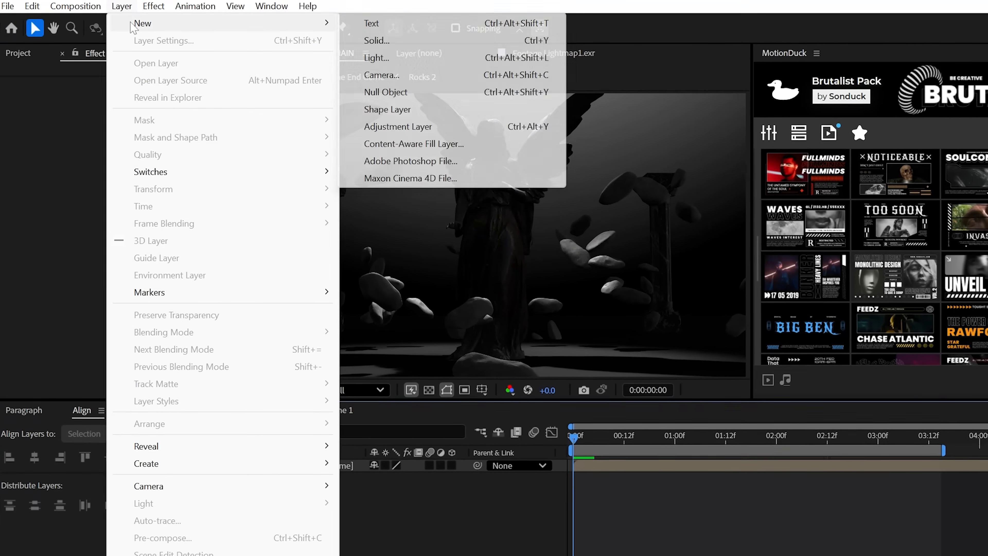
left_click(158, 6)
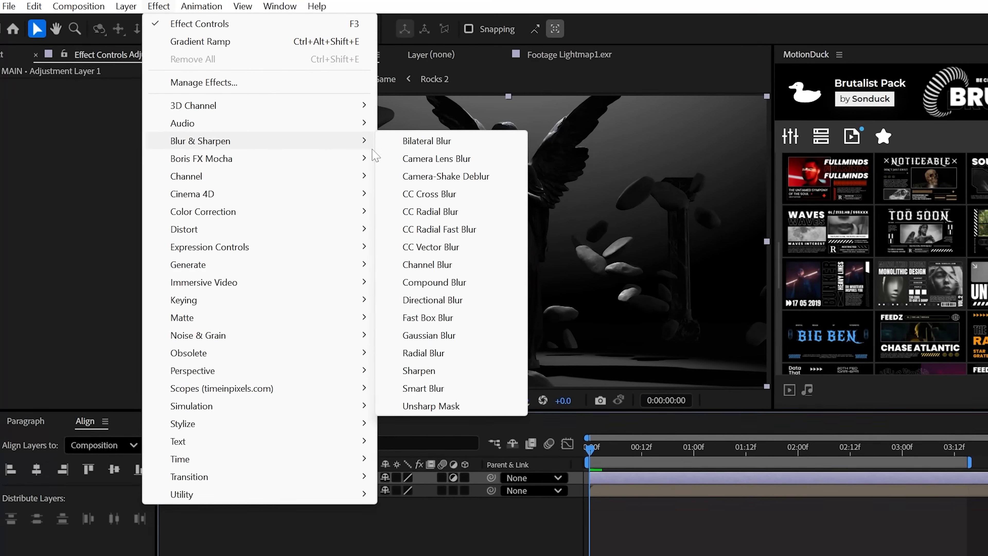
left_click(440, 230)
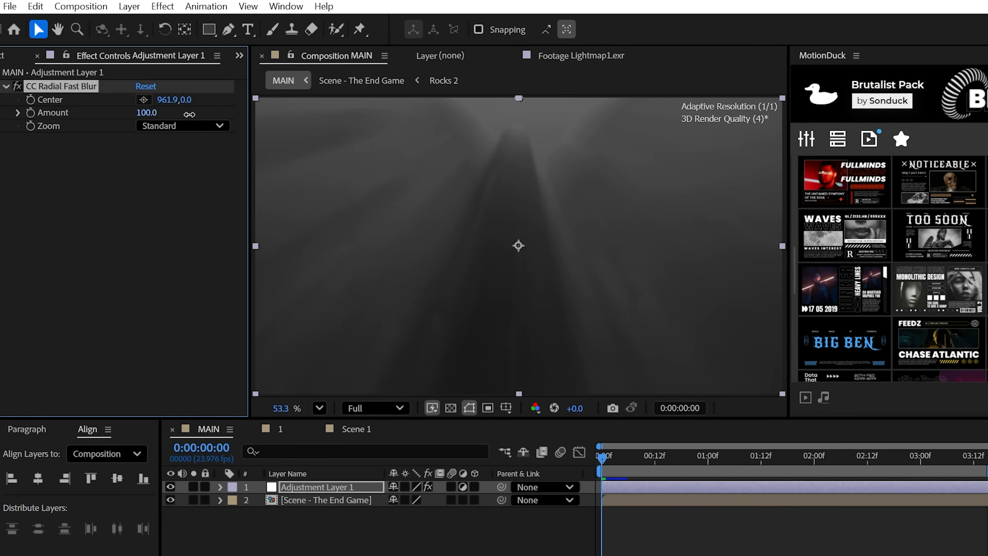
left_click_drag(147, 112, 134, 112)
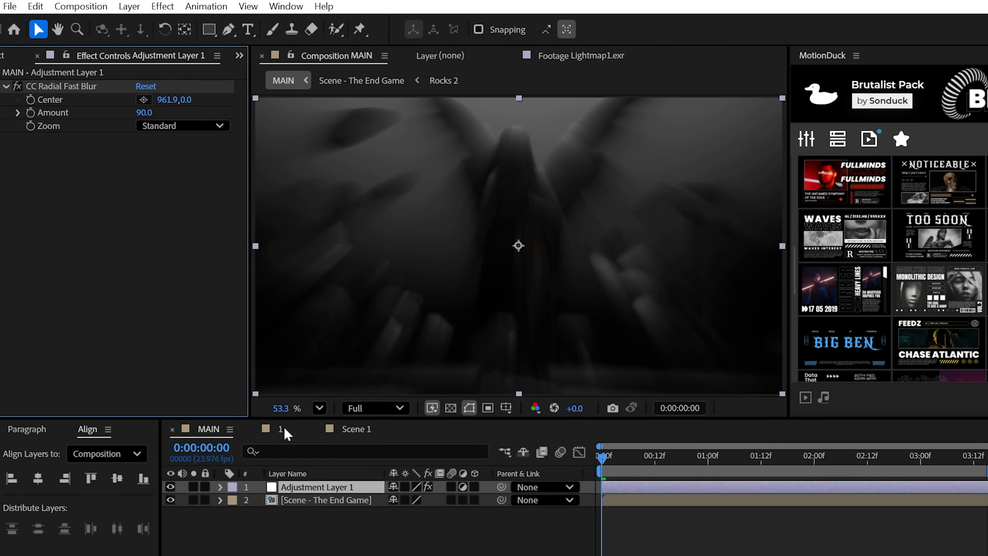
Set the blurred adjustment layer to Screen mode for light rays and add a second adjustment layer.
left_click(406, 486)
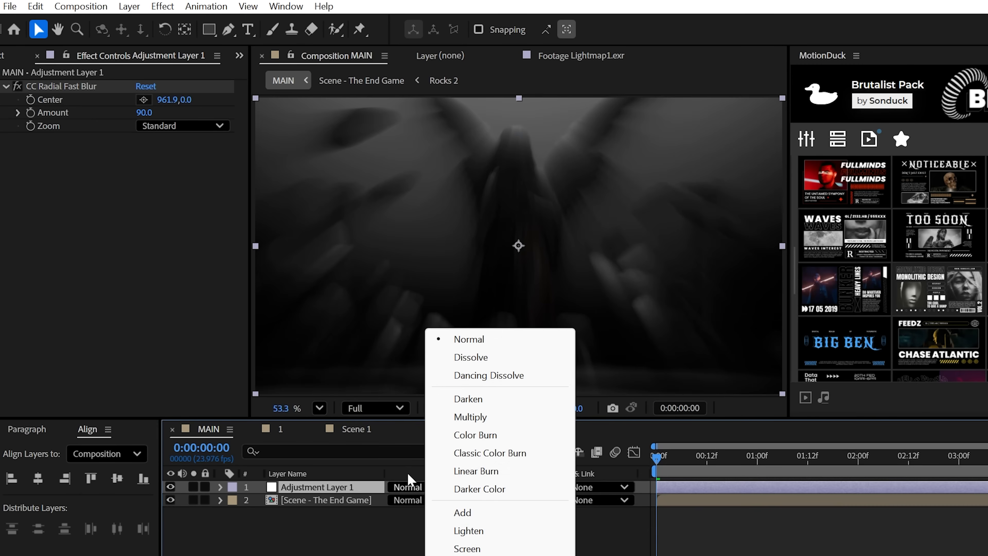
left_click(163, 6)
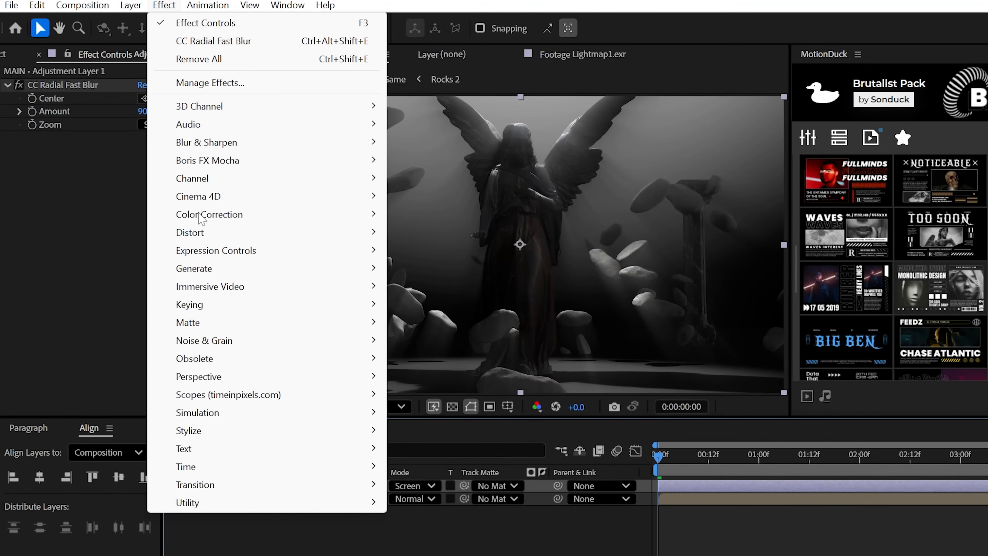
left_click(210, 214)
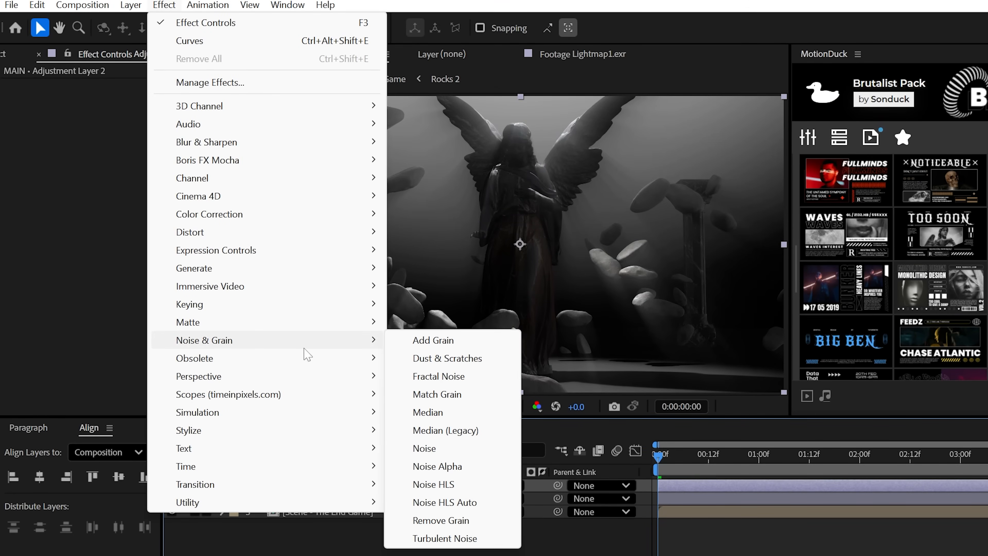
Give Adjustment Layer 2 monochrome Noise grain at 12%.
left_click(425, 449)
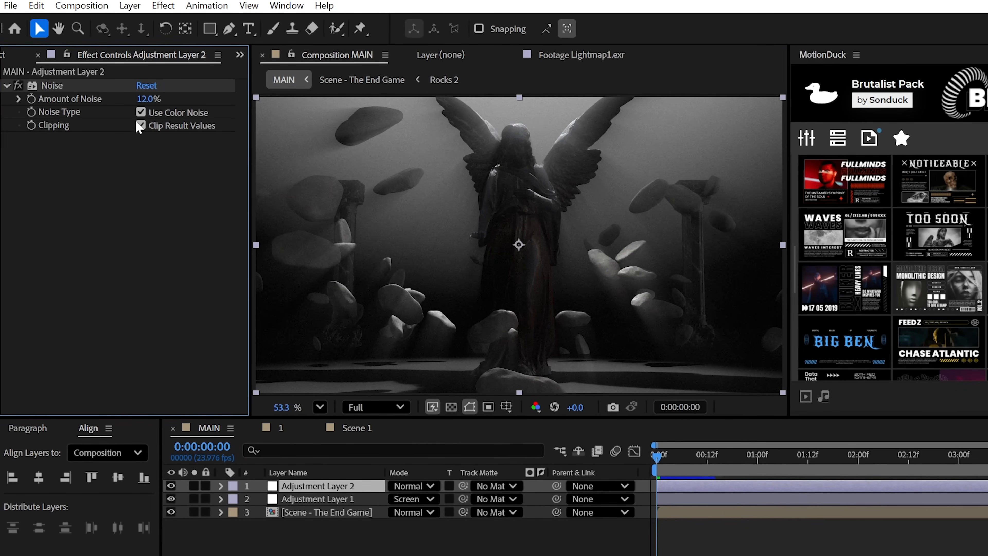
left_click(140, 112)
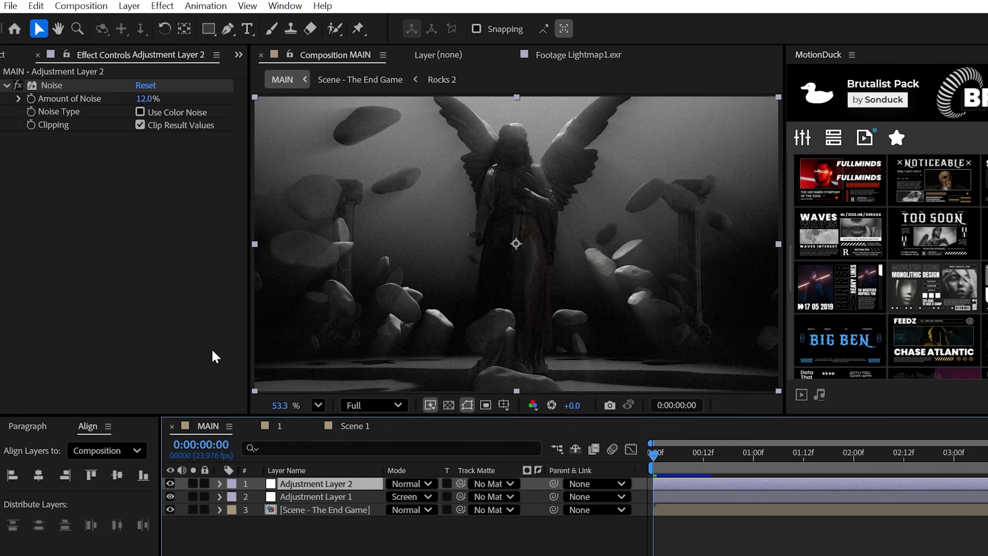
Add Curves grading and adjust the Green channel curve with a new point.
left_click(181, 123)
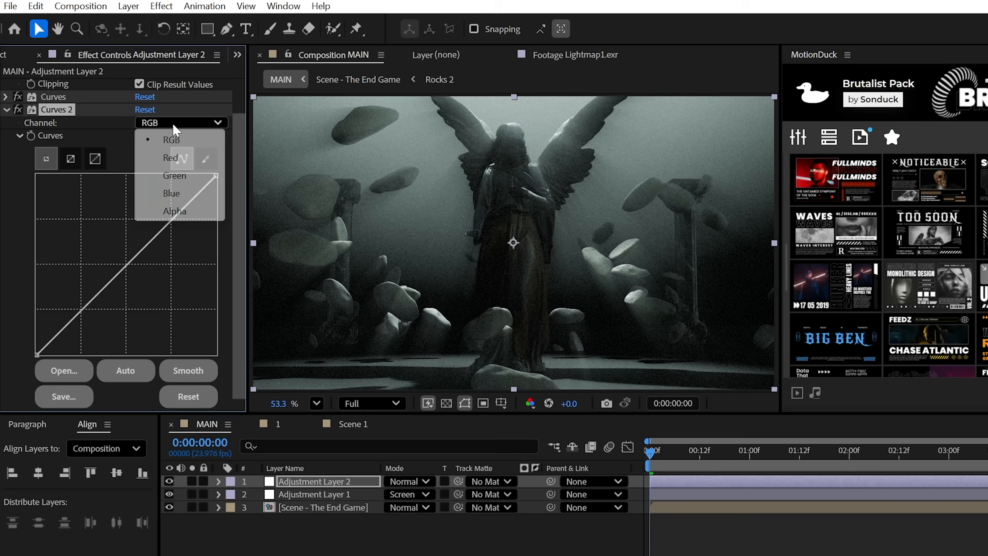
left_click(175, 176)
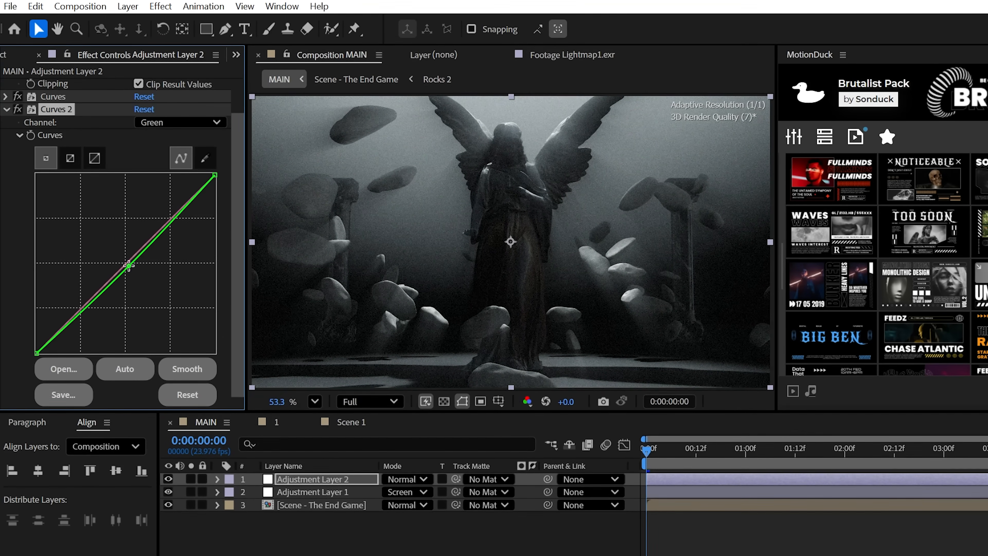
left_click(179, 121)
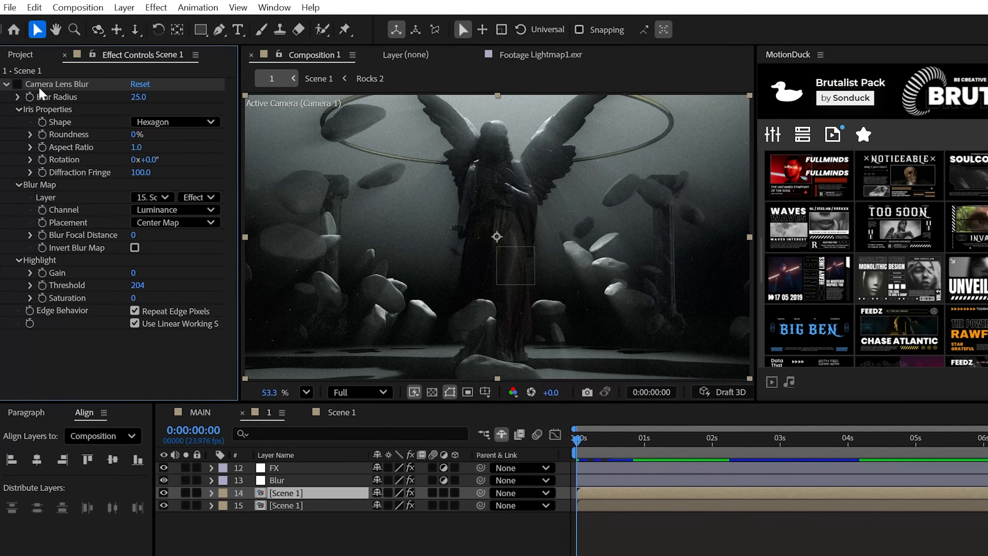
Apply 3D Channel Extract to the scene layer to pull its depth map.
left_click(17, 83)
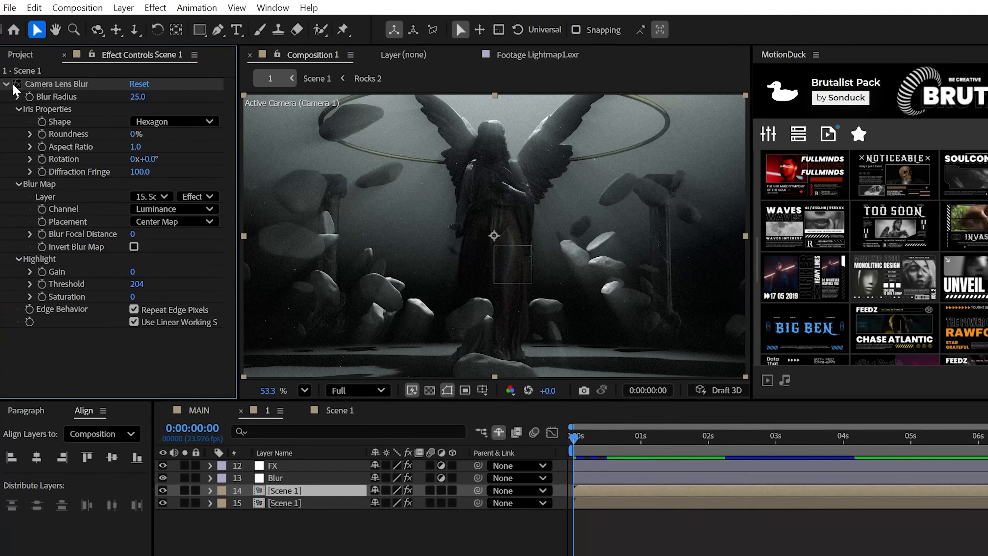
left_click(154, 8)
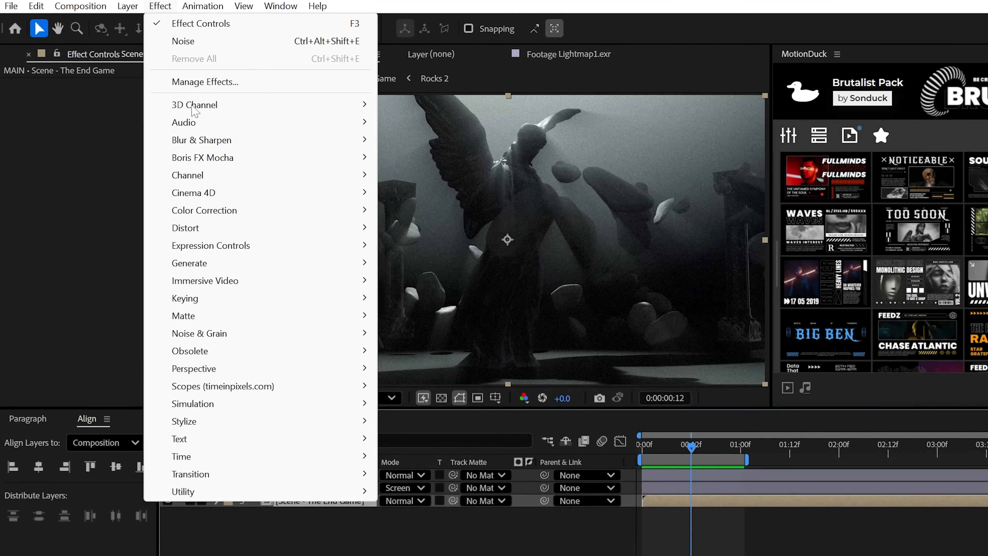
left_click(194, 104)
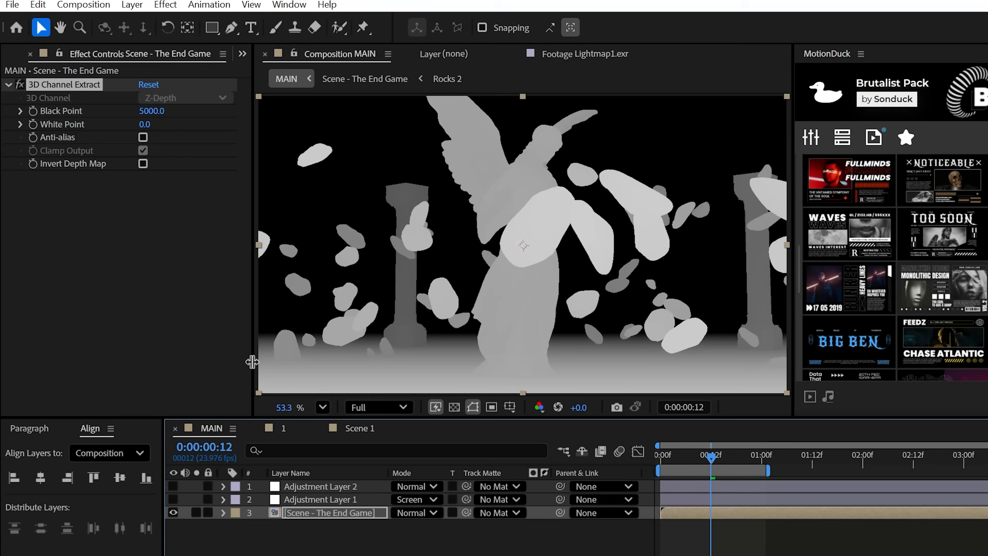
Set the depth map's Black Point to 1700 and White Point to 1600.
double_click(152, 125)
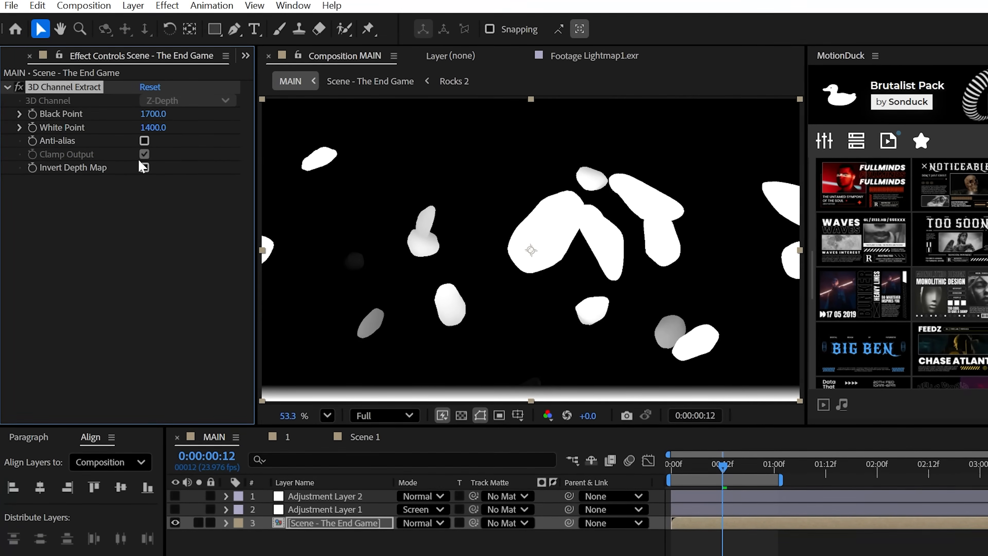
left_click(153, 127)
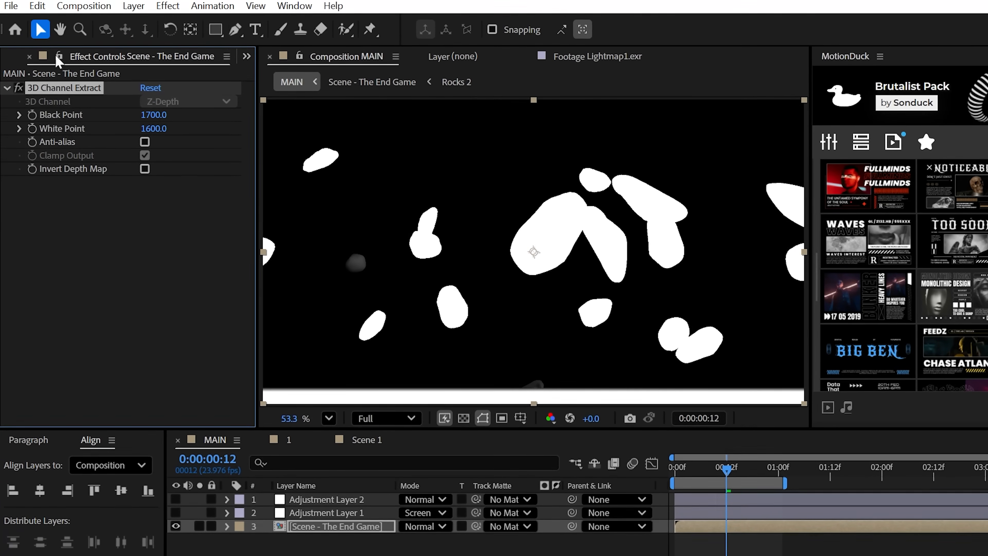
left_click(168, 6)
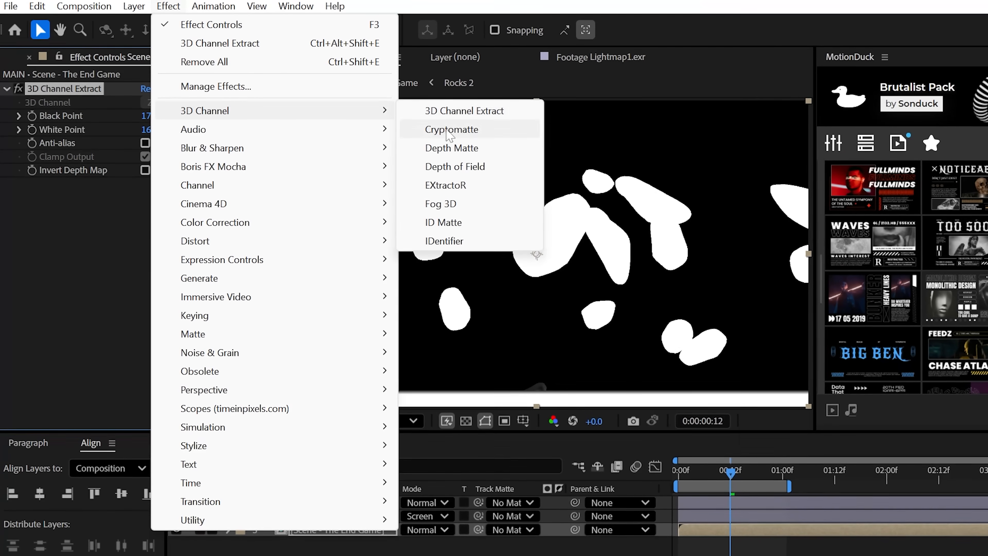
left_click(455, 166)
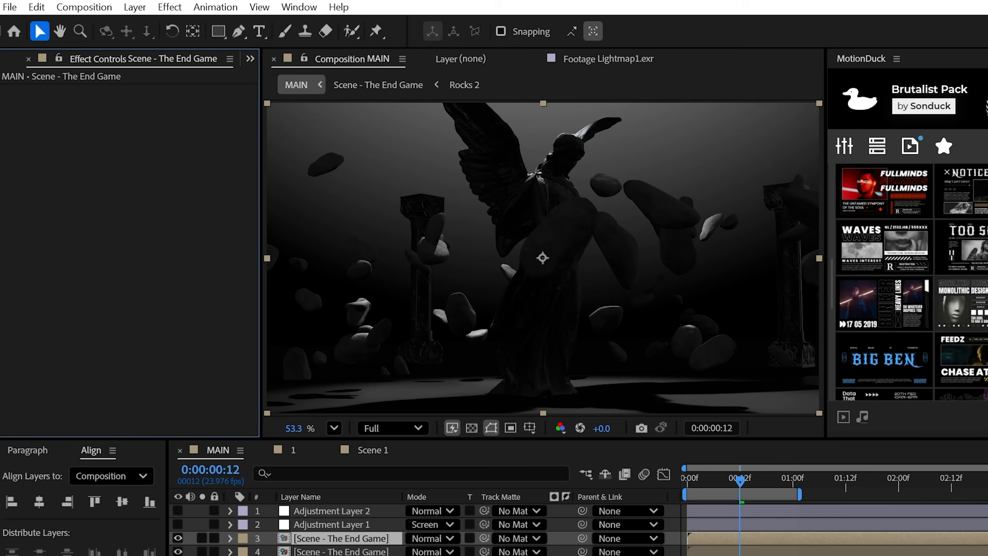
Drive the top copy's Camera Lens Blur from layer 4's depth map and adjust Blur Radius.
left_click(169, 6)
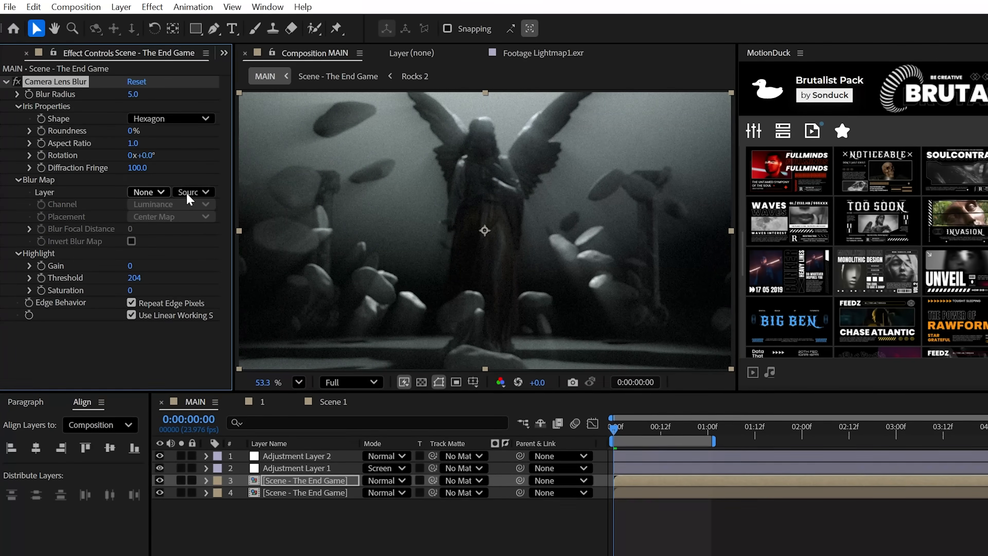
left_click(146, 192)
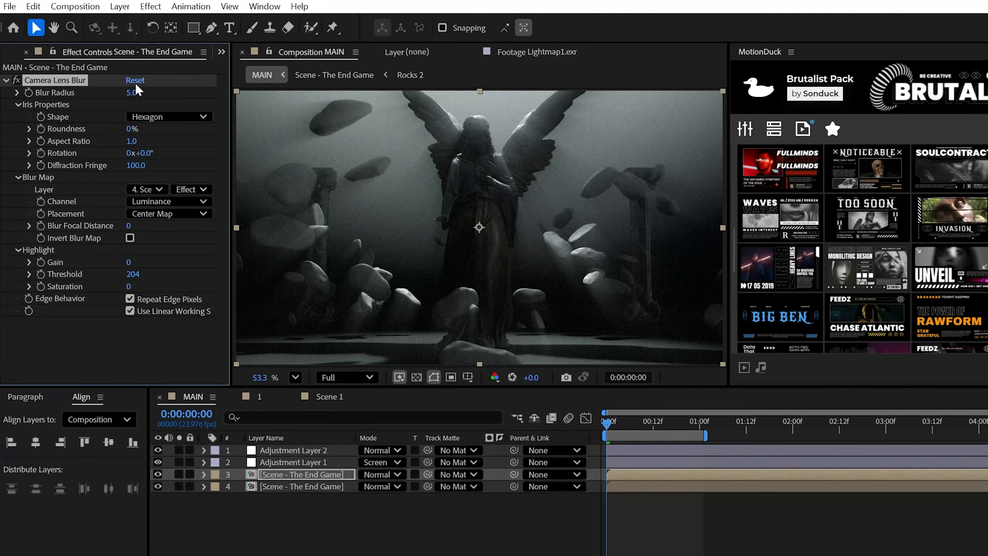
left_click_drag(129, 91, 138, 90)
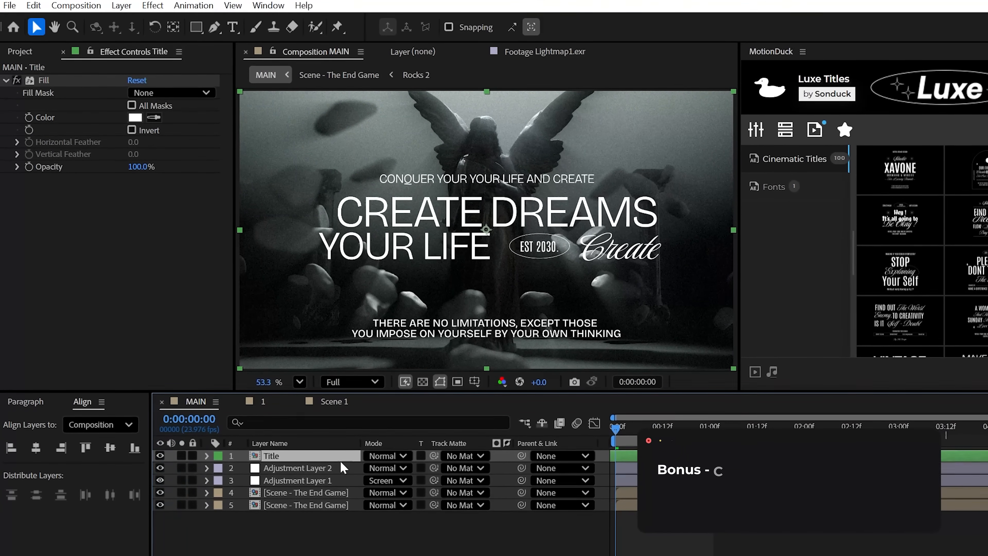
Copy AngelStatue.glb, Camera 1 and Null 1 from the scene comp into MAIN above Title.
left_click(309, 499)
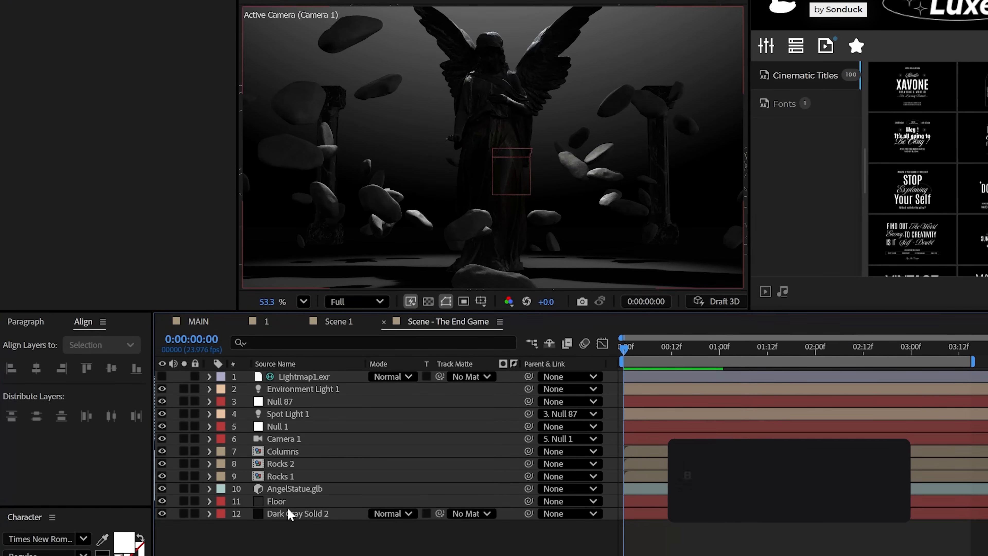
left_click(295, 488)
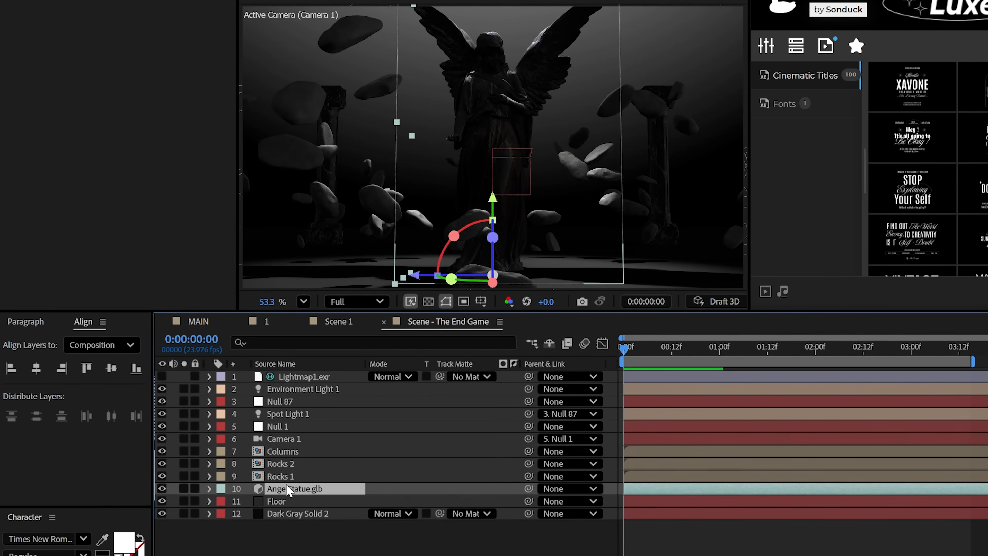
left_click(277, 426)
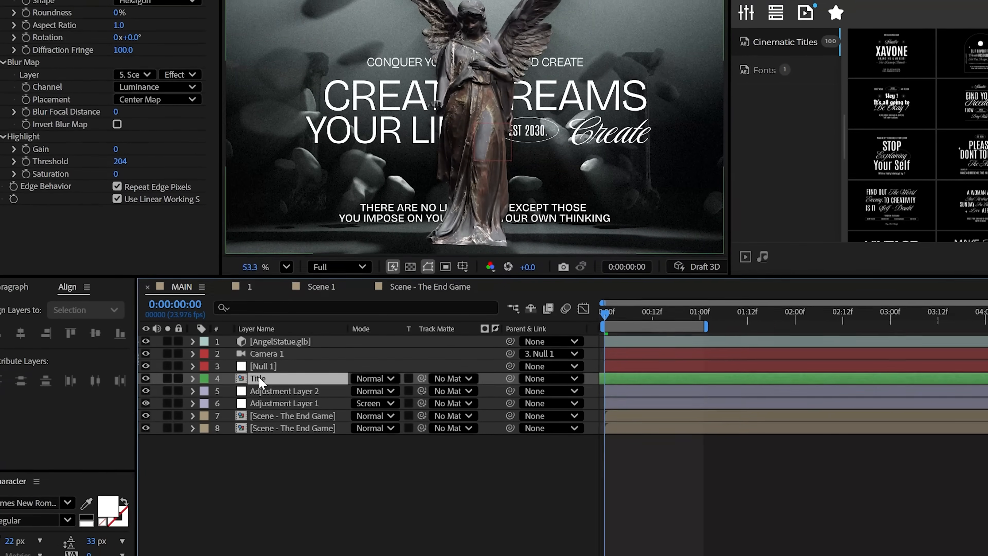
Set the Title layer's Track Matte to 1. AngelStatue.glb so it sits behind the statue.
left_click(452, 378)
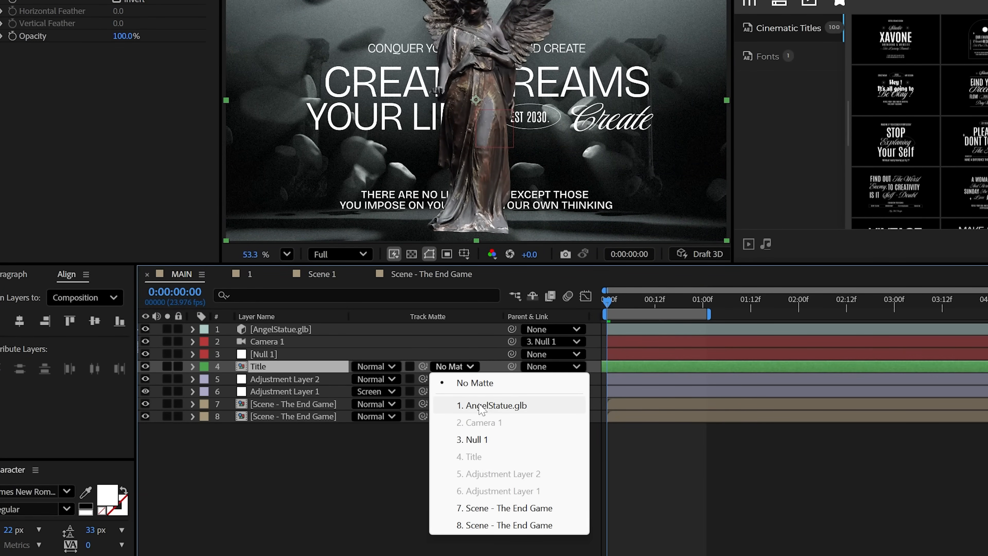
left_click(494, 405)
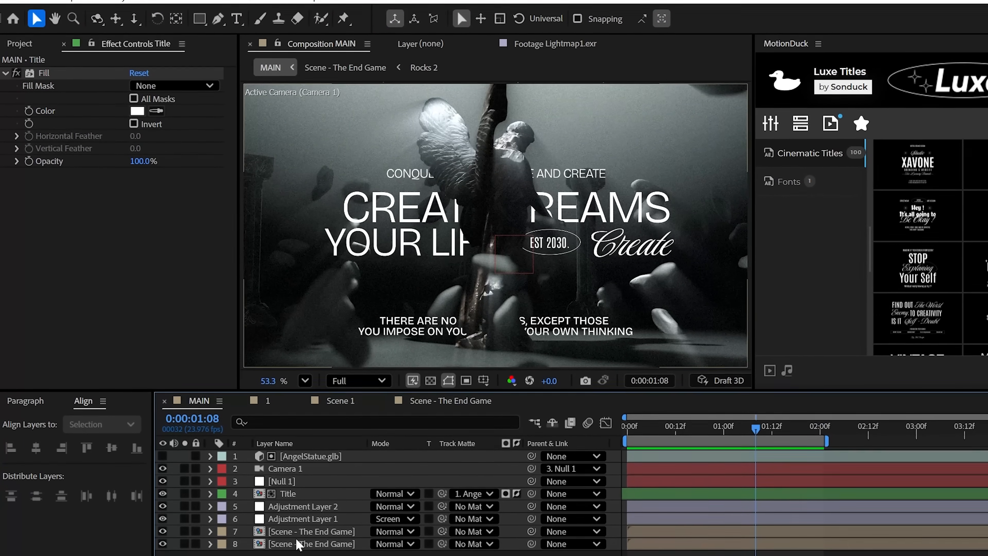
In Scene - The End Game, give a new white solid the CC Ball Action effect.
left_click(344, 67)
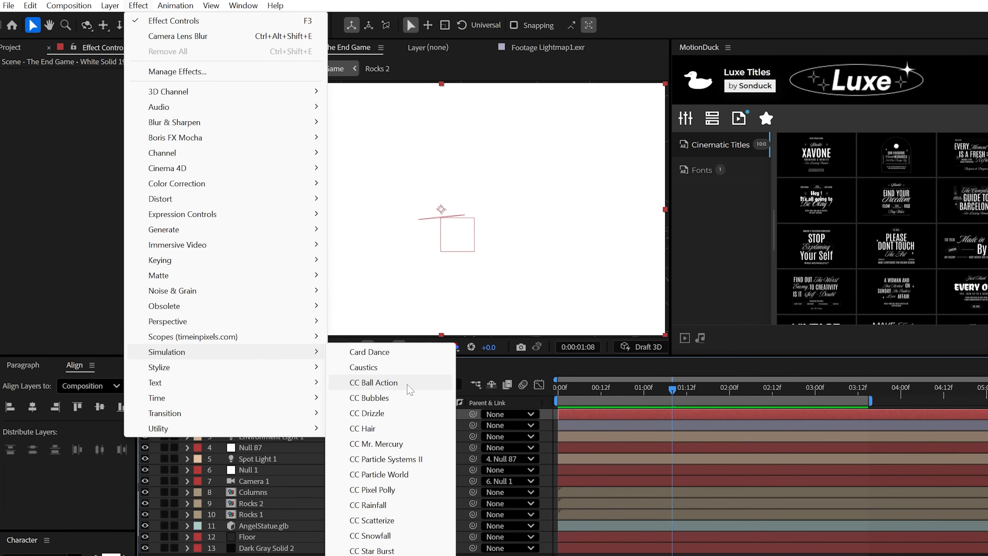
left_click(374, 382)
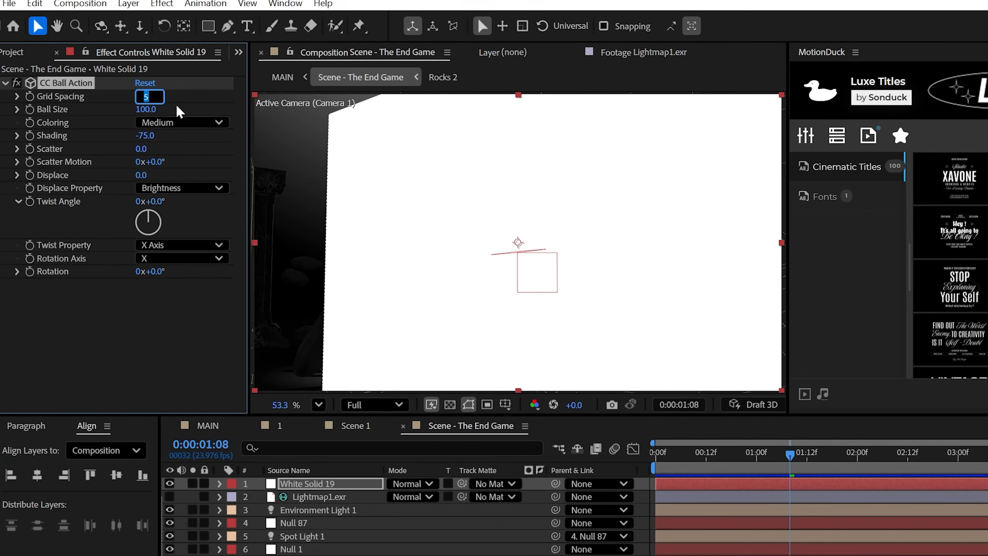